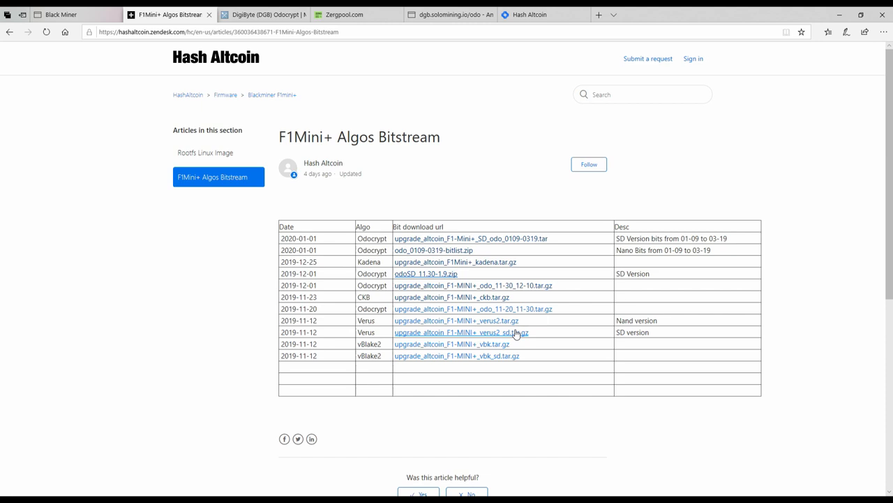
{"action": "mouse_move", "coordinate": [459, 181]}
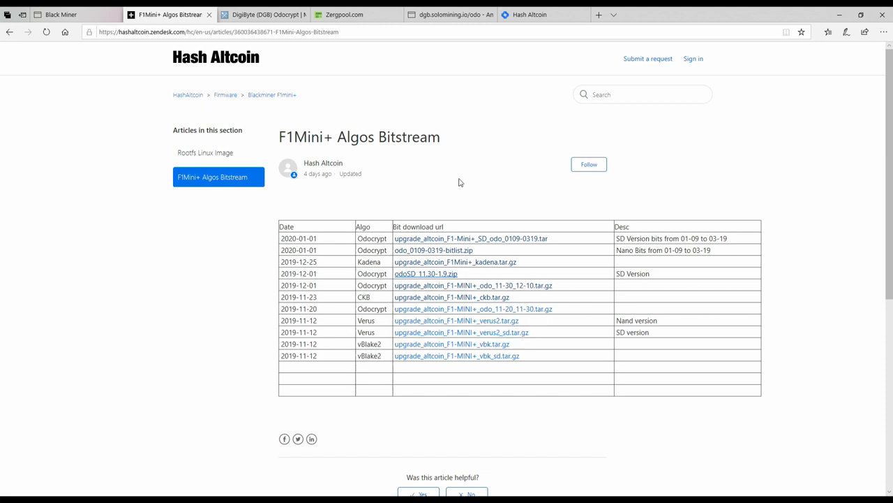
{"action": "mouse_move", "coordinate": [217, 152]}
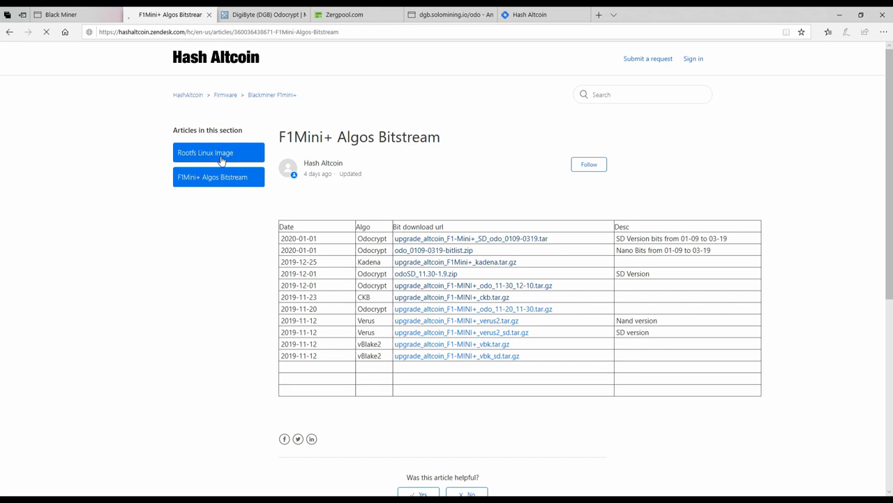
Step: View the Rootfs Linux Image article, then switch to the Black Miner browser tab
{"action": "left_click", "coordinate": [205, 152]}
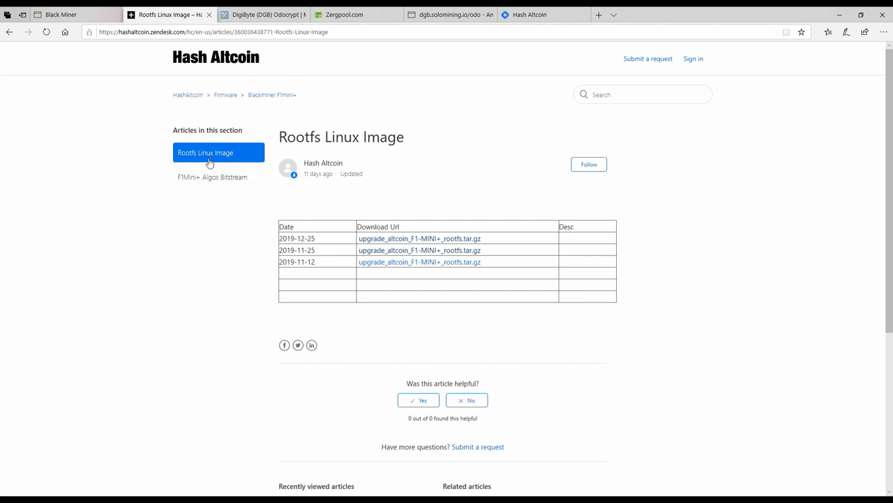
{"action": "mouse_move", "coordinate": [210, 162]}
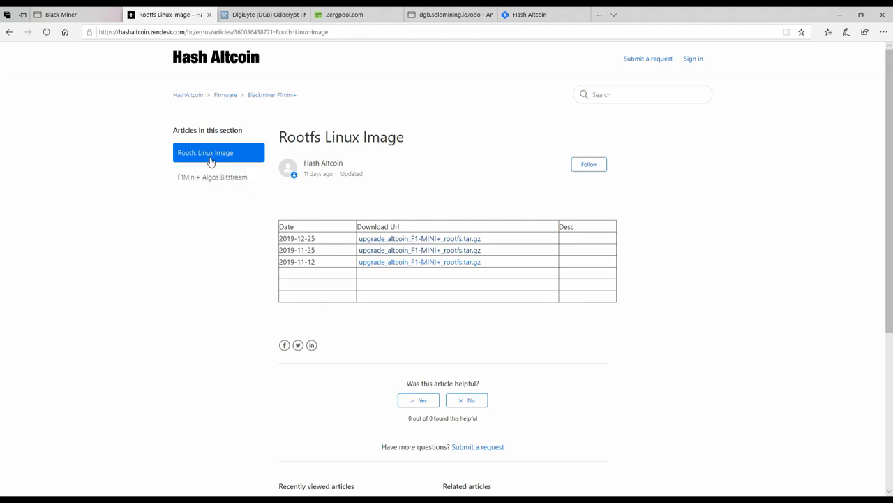
{"action": "mouse_move", "coordinate": [355, 246]}
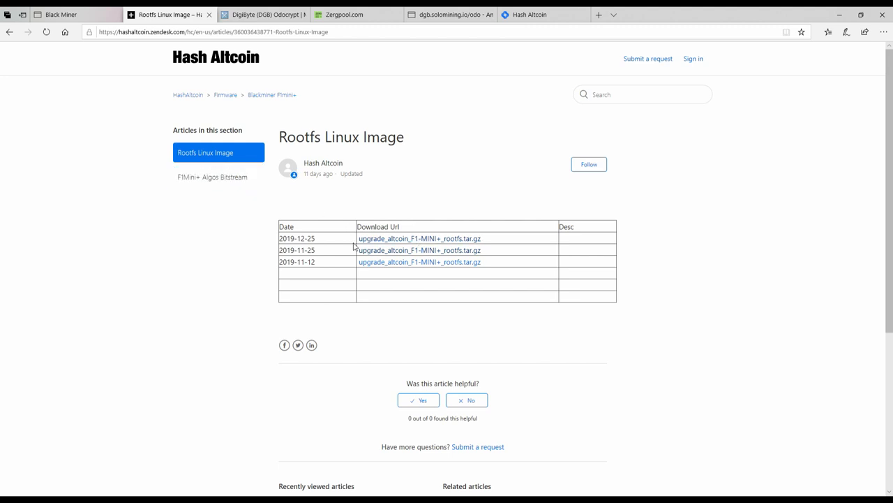
{"action": "mouse_move", "coordinate": [388, 243]}
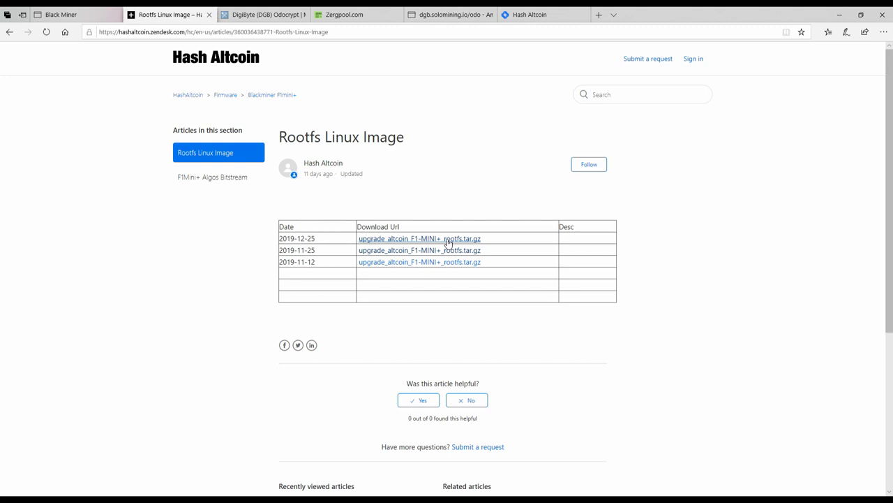
{"action": "left_click", "coordinate": [61, 14]}
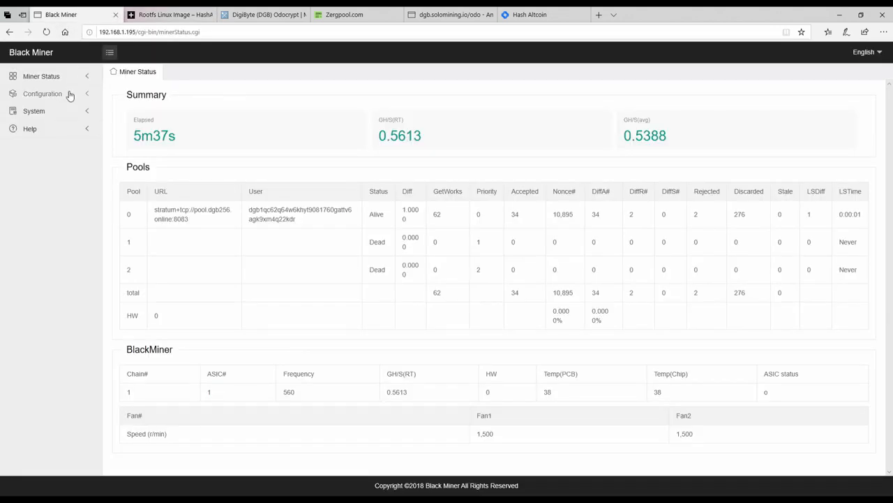
Step: Bring up the miner's Upgrade page, then return to the Hash Altcoin tab
{"action": "left_click", "coordinate": [34, 110]}
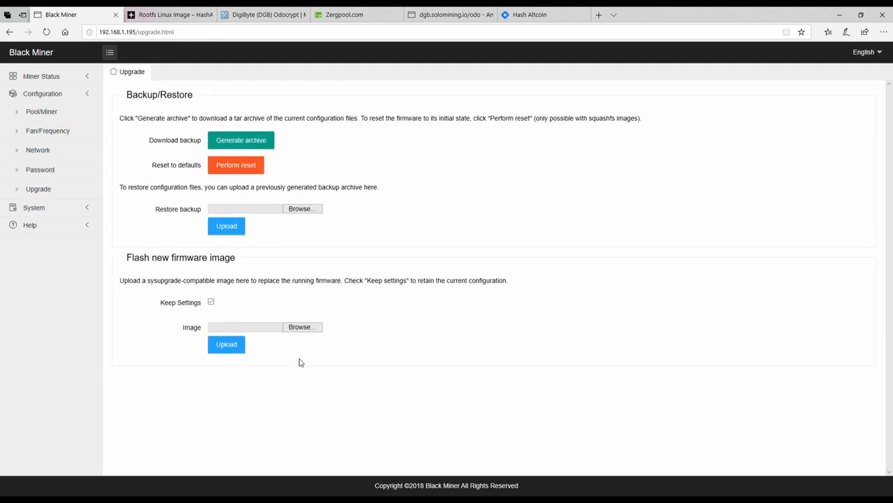
{"action": "mouse_move", "coordinate": [302, 326]}
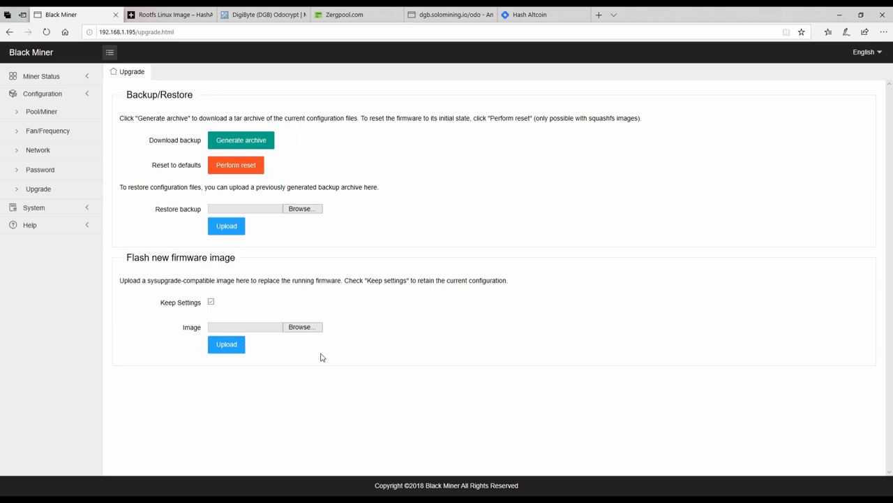
{"action": "left_click", "coordinate": [167, 14]}
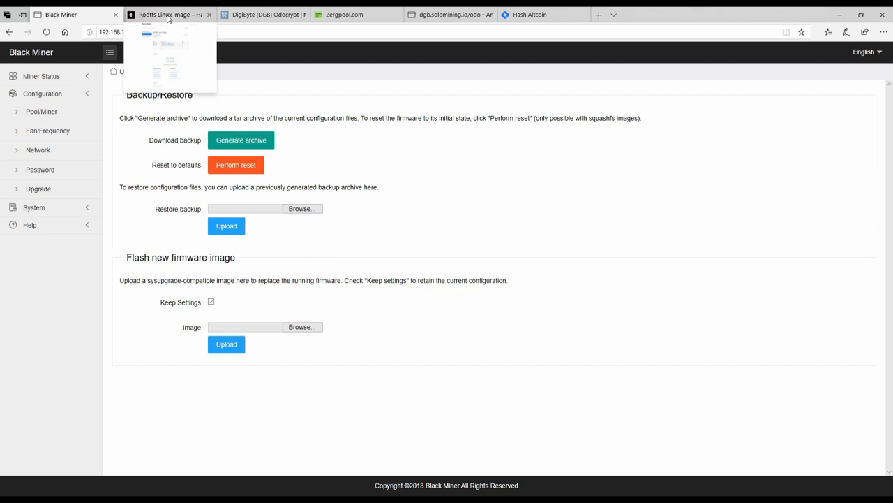
Step: From the Rootfs article, go to the F1Mini+ Algos Bitstream article
{"action": "left_click", "coordinate": [168, 14]}
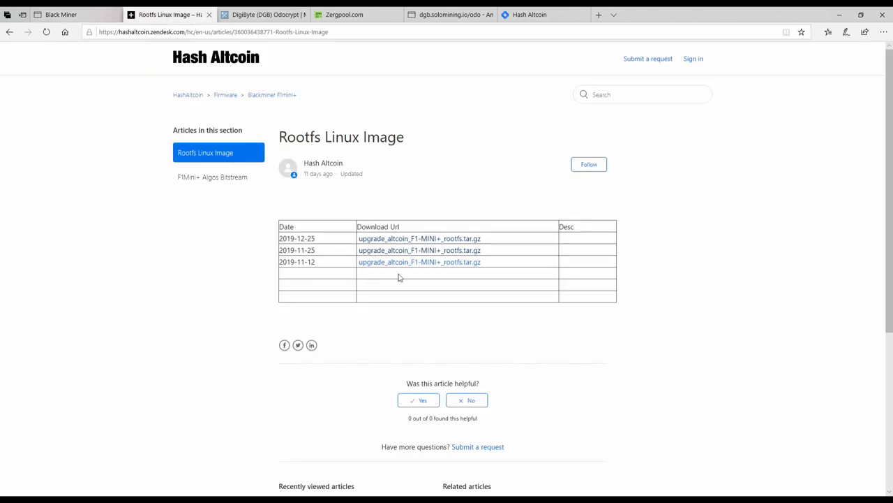
{"action": "mouse_move", "coordinate": [363, 273]}
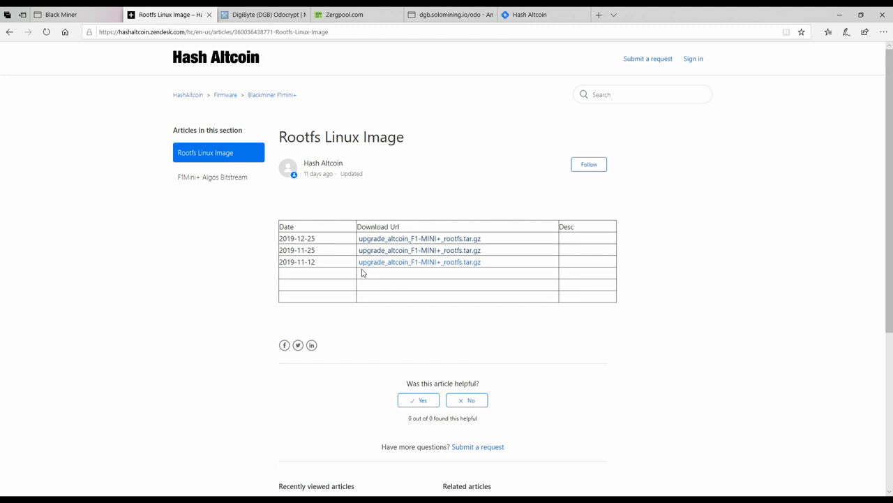
{"action": "mouse_move", "coordinate": [310, 245]}
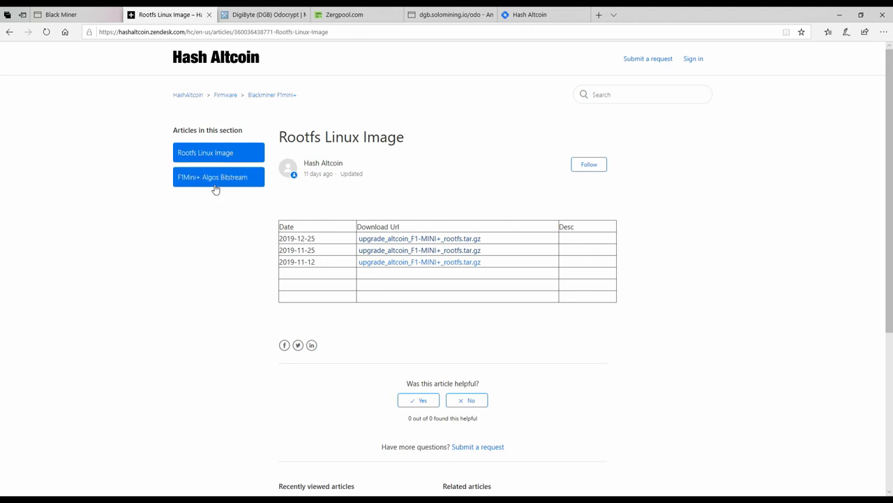
{"action": "left_click", "coordinate": [212, 176]}
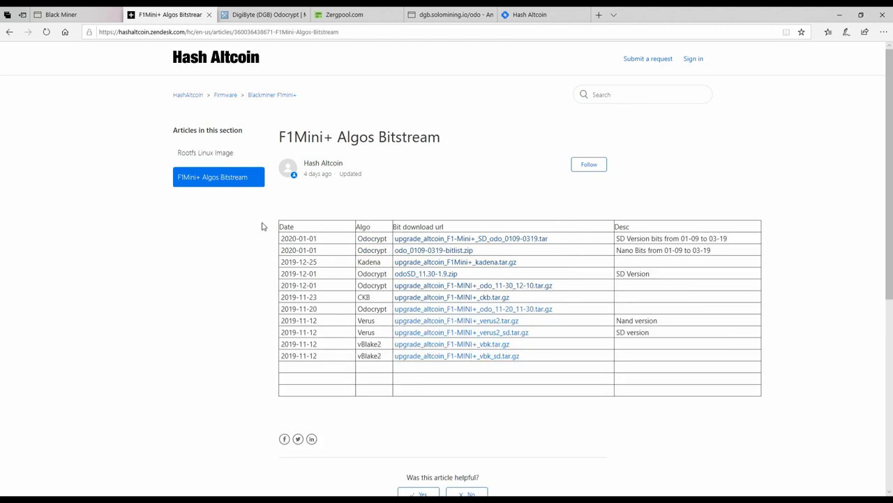
{"action": "mouse_move", "coordinate": [319, 279]}
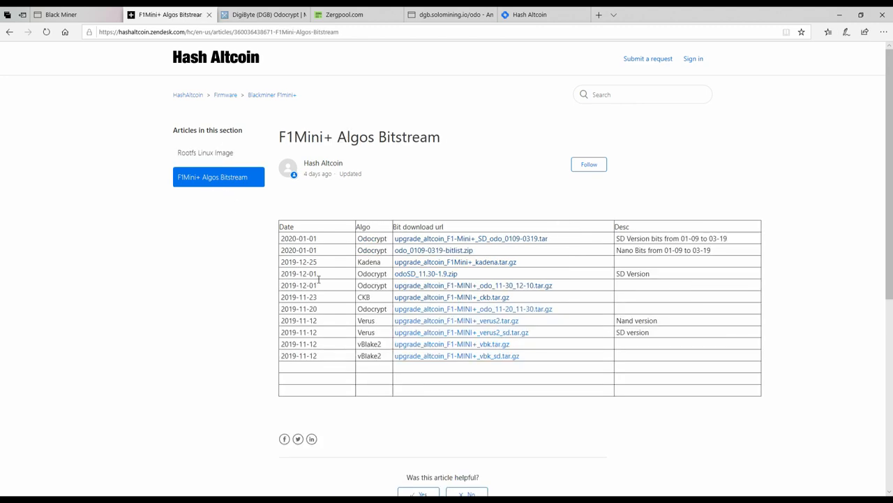
{"action": "mouse_move", "coordinate": [501, 375]}
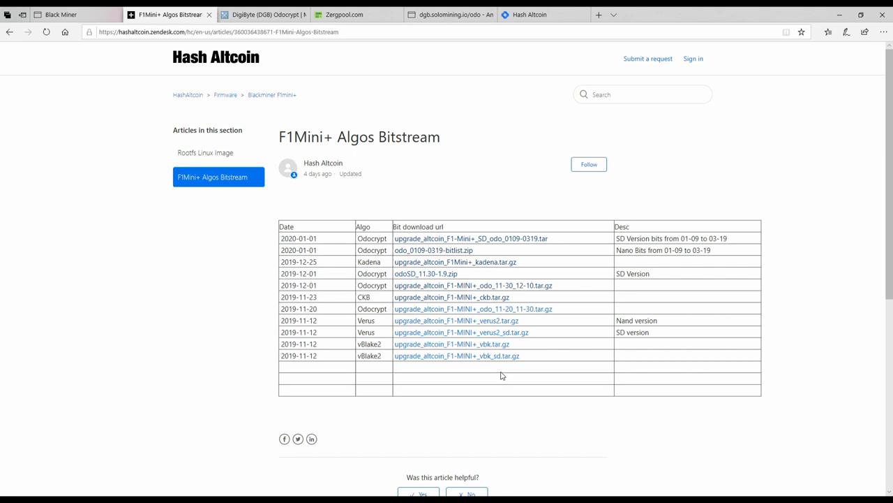
{"action": "mouse_move", "coordinate": [501, 329]}
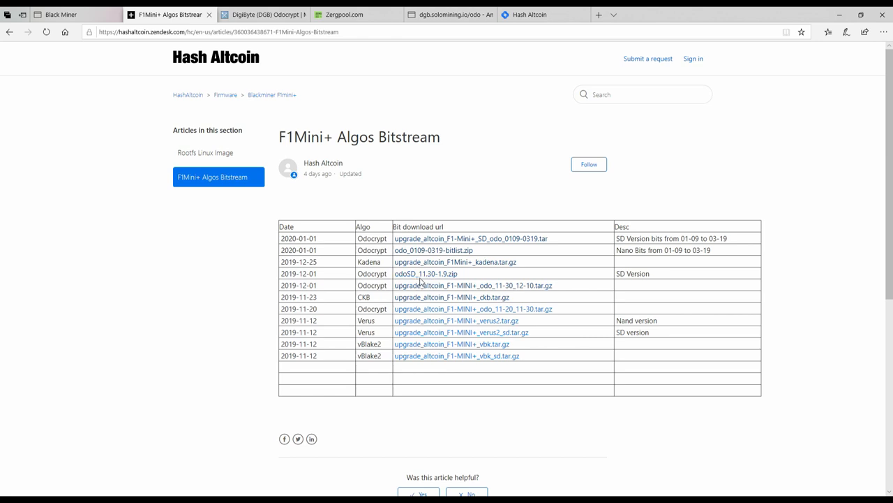
{"action": "mouse_move", "coordinate": [425, 273]}
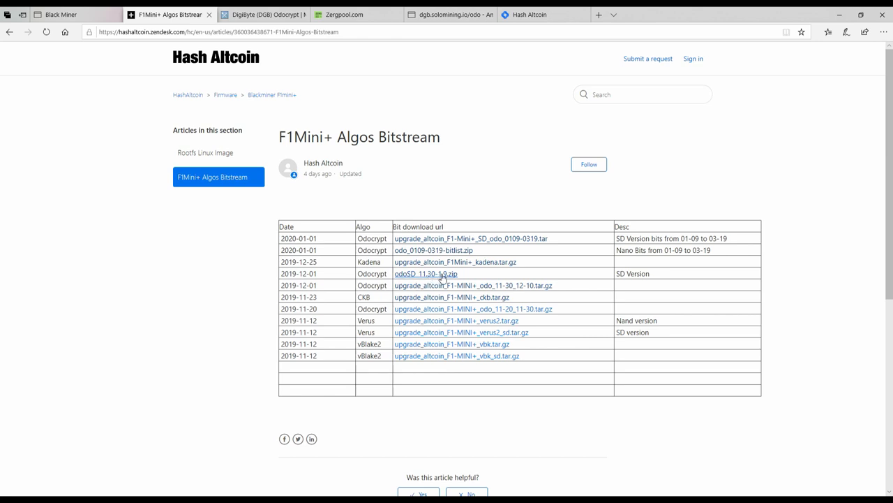
{"action": "mouse_move", "coordinate": [600, 285]}
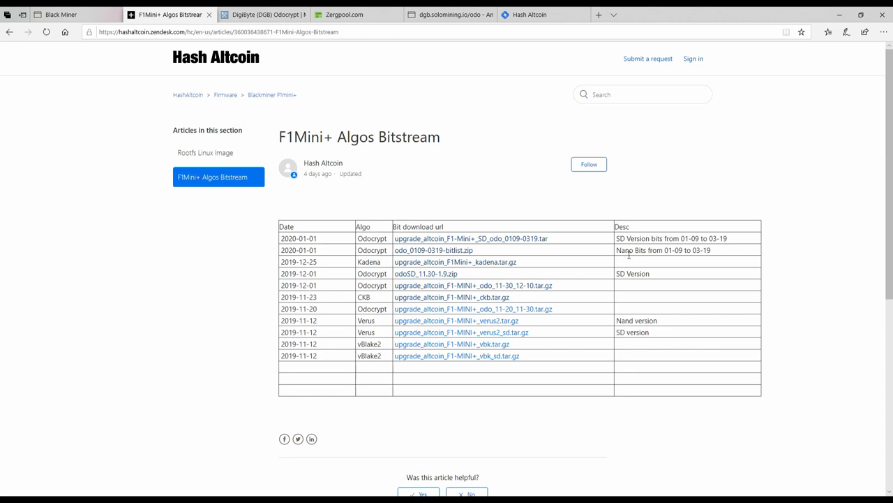
{"action": "mouse_move", "coordinate": [587, 246]}
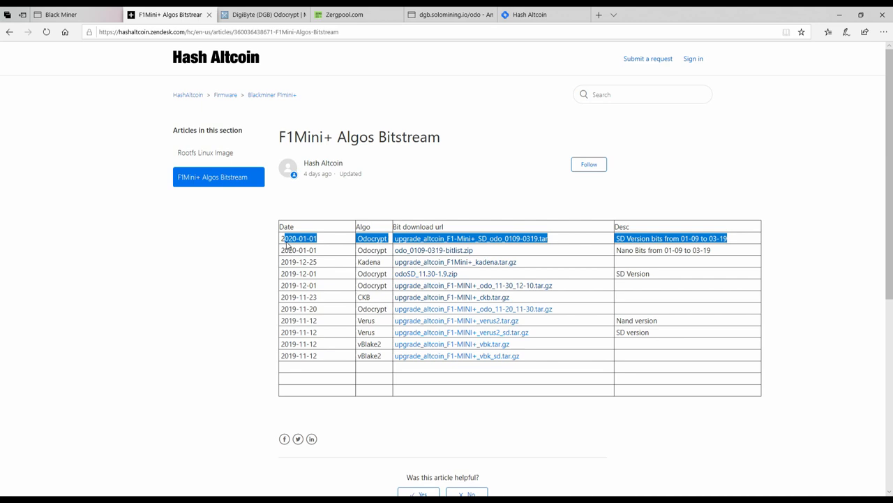
{"action": "mouse_move", "coordinate": [405, 249]}
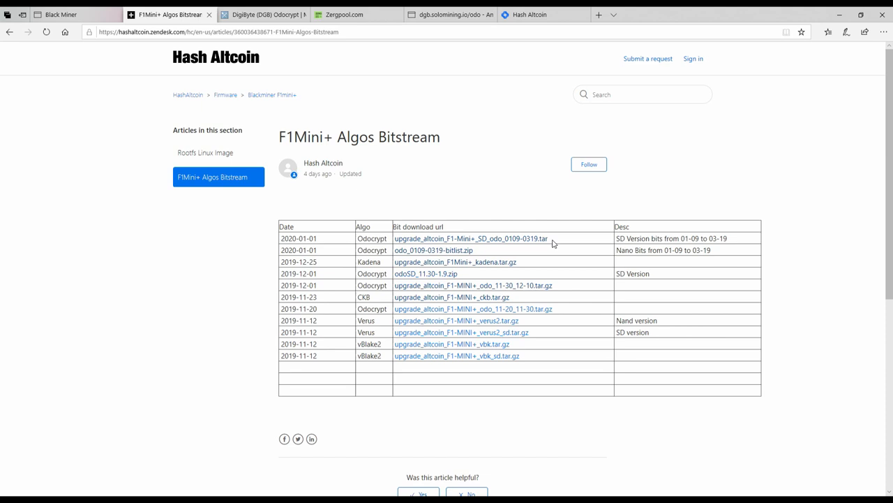
{"action": "mouse_move", "coordinate": [628, 242]}
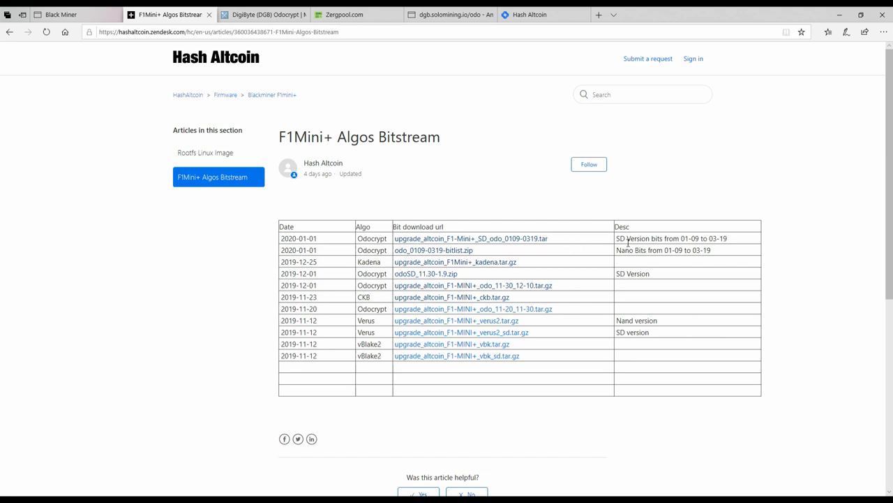
{"action": "mouse_move", "coordinate": [557, 243]}
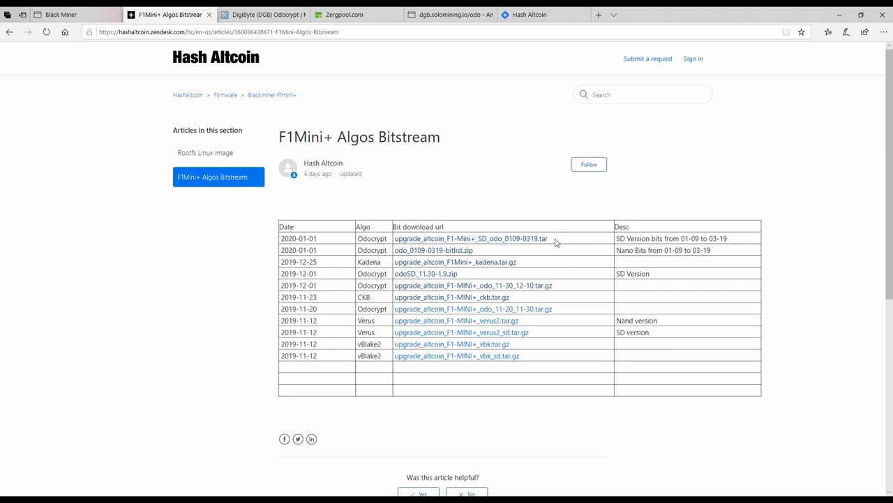
{"action": "mouse_move", "coordinate": [474, 279]}
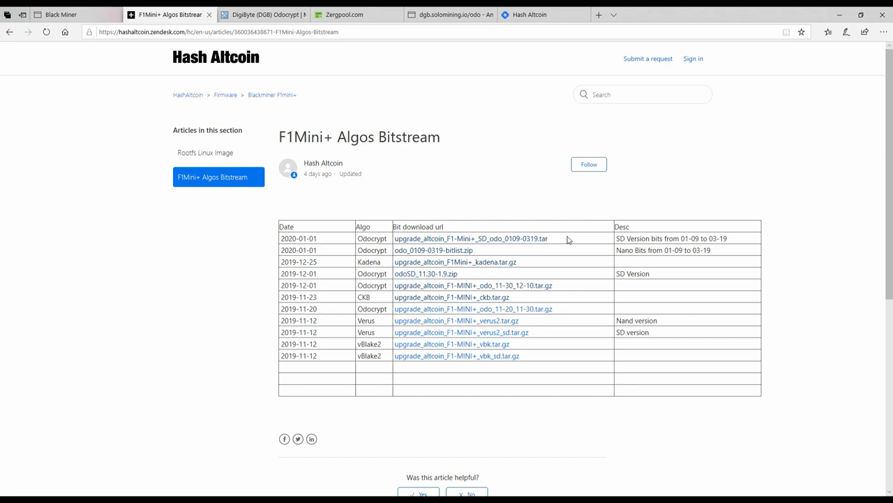
{"action": "mouse_move", "coordinate": [501, 282]}
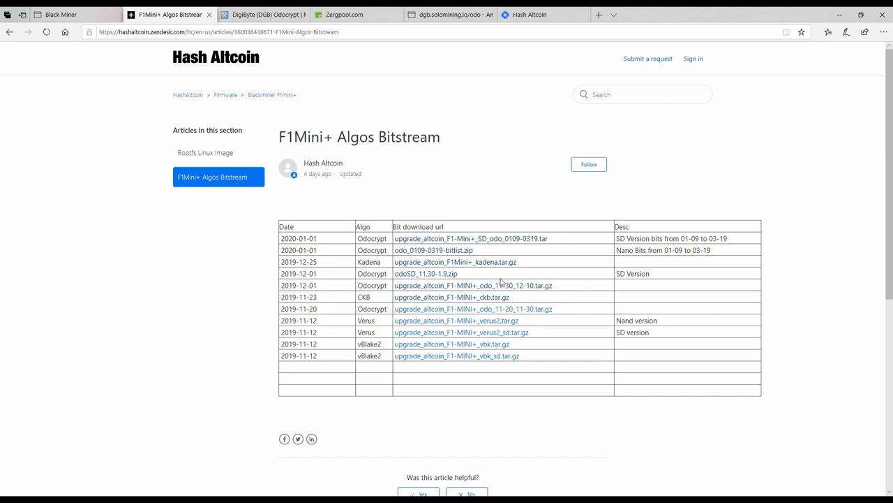
{"action": "mouse_move", "coordinate": [558, 243]}
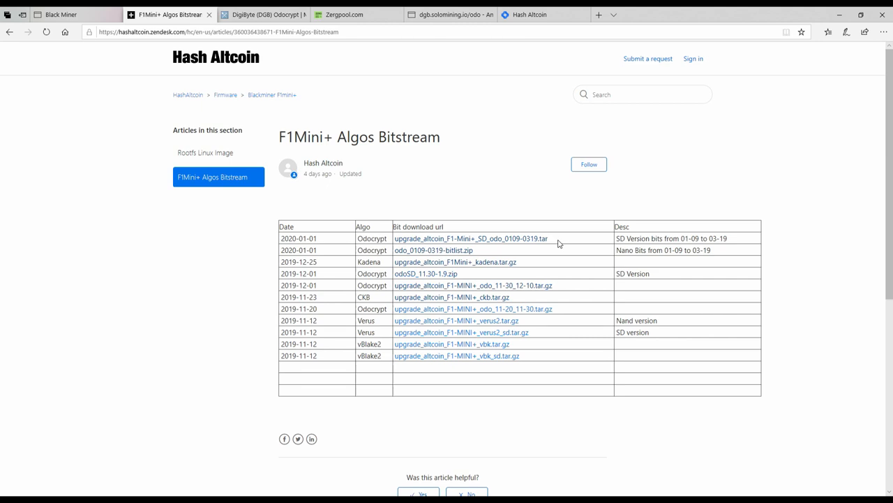
Step: Show the miner's System Overview and select its Hostname value for copying
{"action": "left_click", "coordinate": [58, 14]}
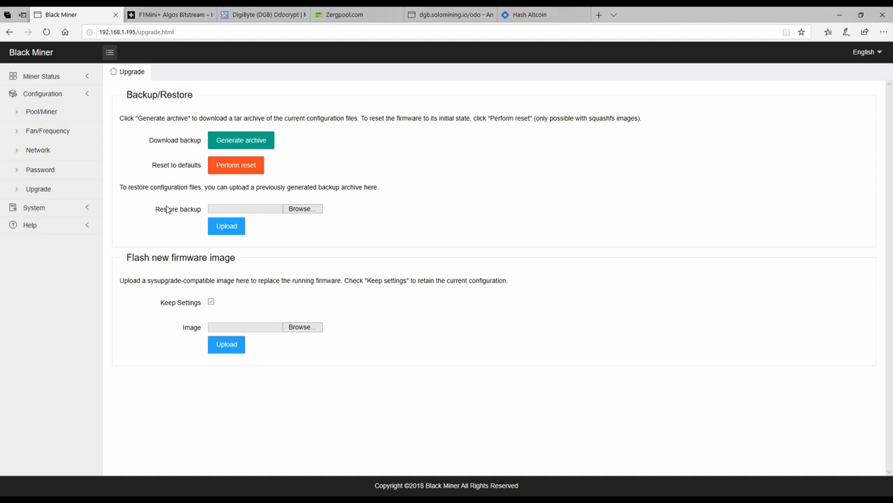
{"action": "mouse_move", "coordinate": [103, 140]}
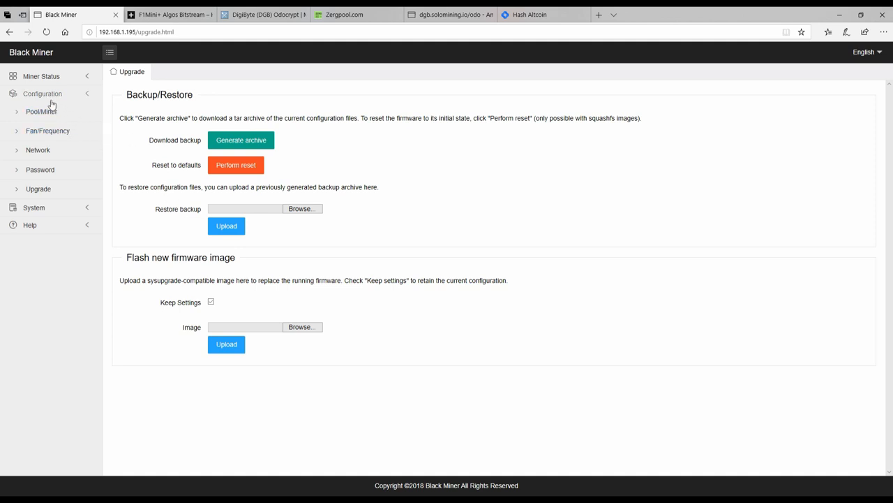
{"action": "left_click", "coordinate": [34, 112]}
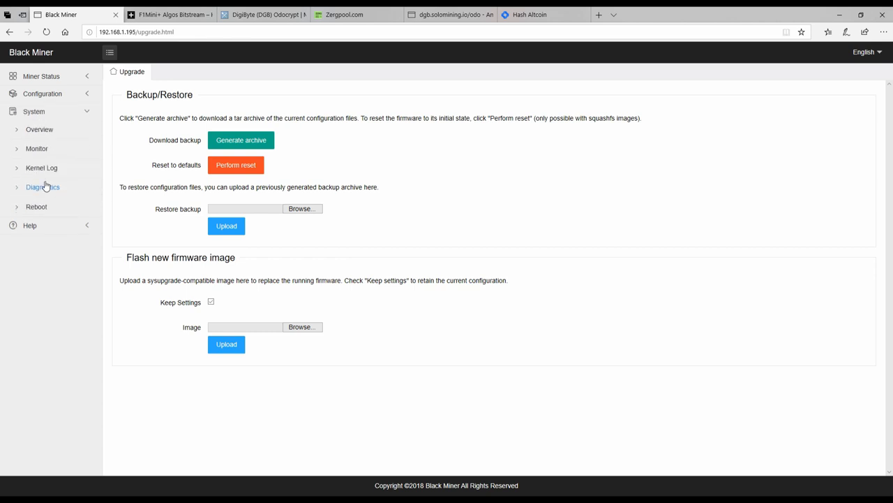
{"action": "left_click", "coordinate": [39, 128]}
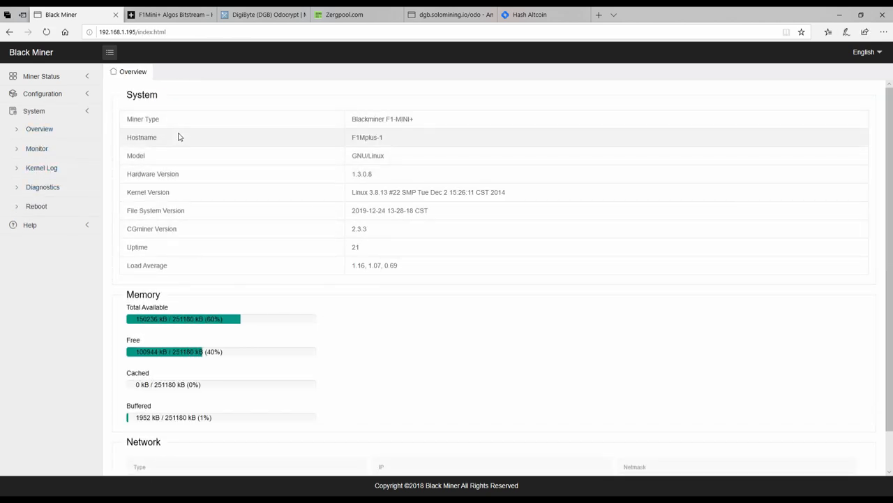
{"action": "mouse_move", "coordinate": [310, 147]}
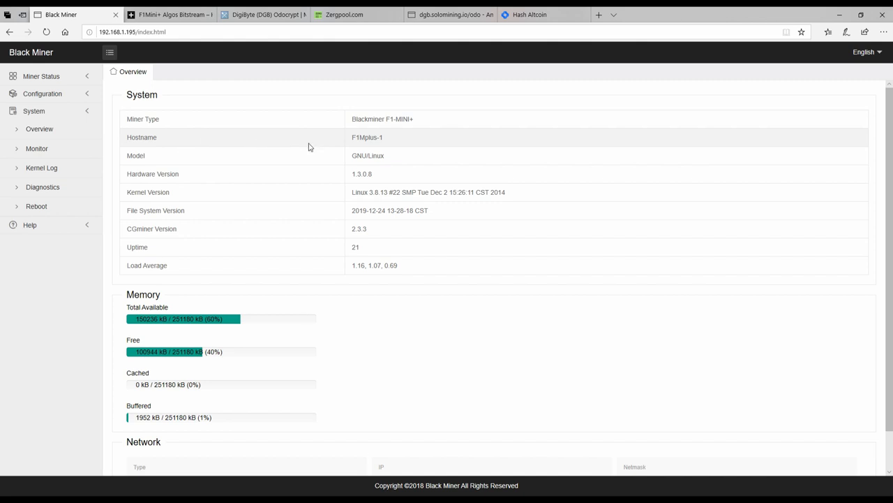
{"action": "mouse_move", "coordinate": [391, 148]}
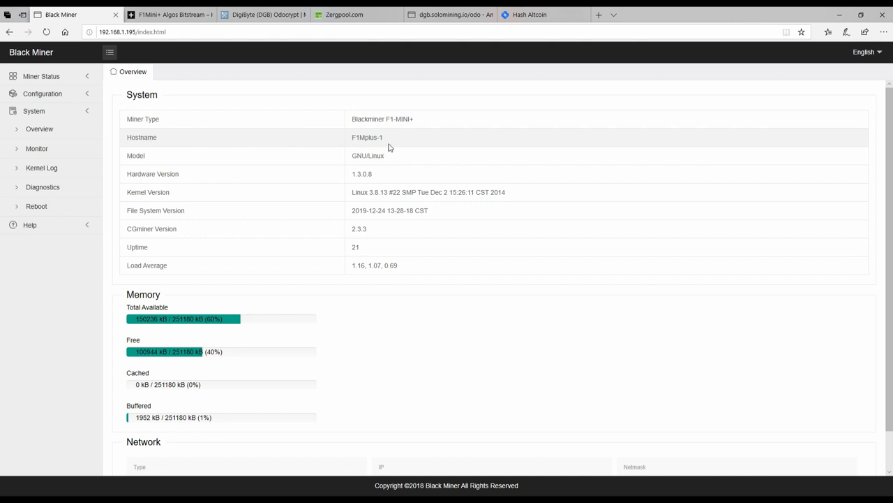
{"action": "double_click", "coordinate": [368, 137]}
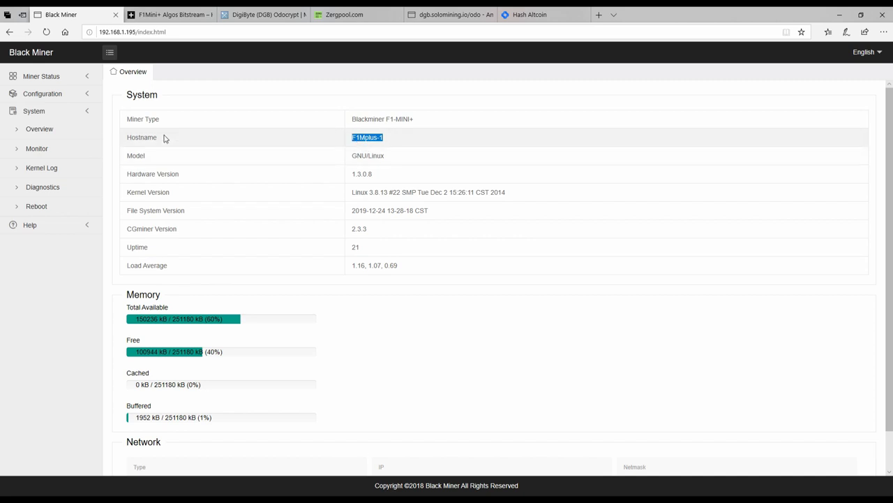
{"action": "mouse_move", "coordinate": [373, 145]}
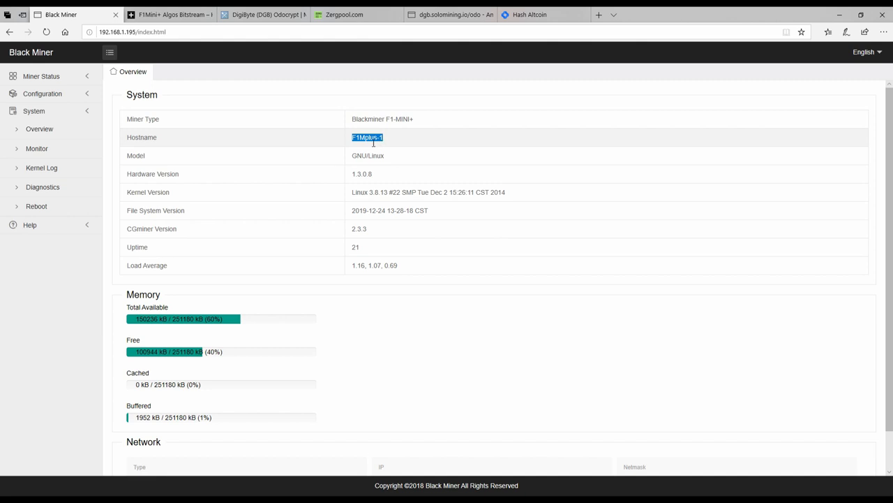
{"action": "mouse_move", "coordinate": [375, 148]}
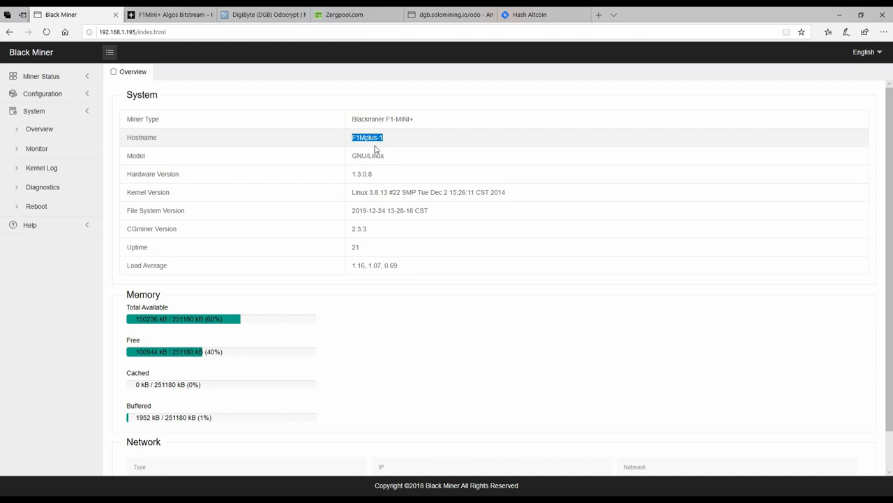
{"action": "mouse_move", "coordinate": [385, 150]}
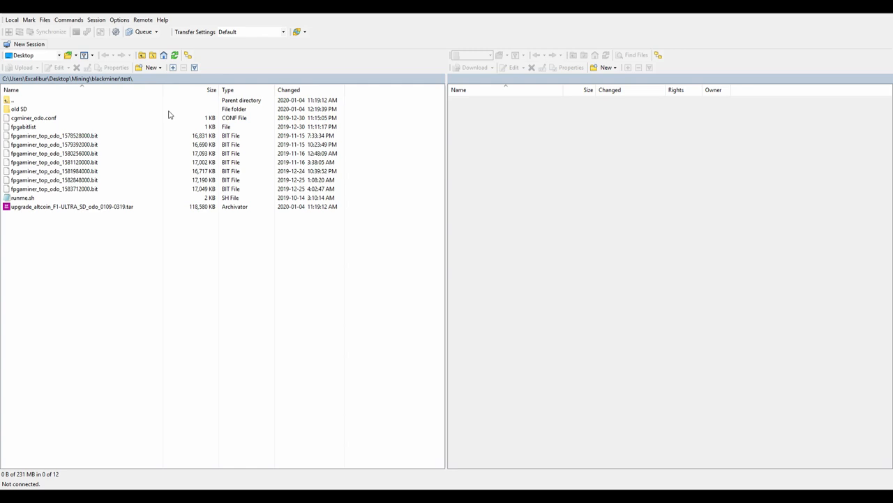
{"action": "mouse_move", "coordinate": [167, 114]}
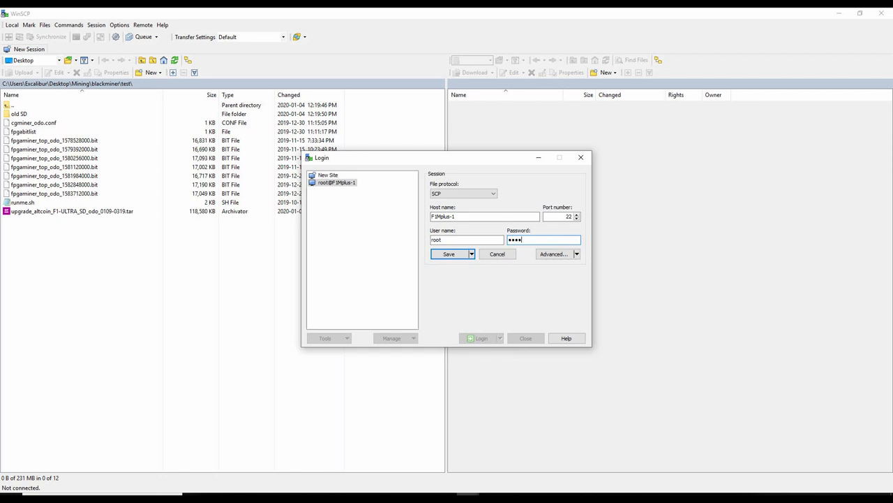
Step: Log in to the miner over the saved session and look over the local odo bitstream, upgrade archive and fpgabitlist files
{"action": "left_click", "coordinate": [480, 338]}
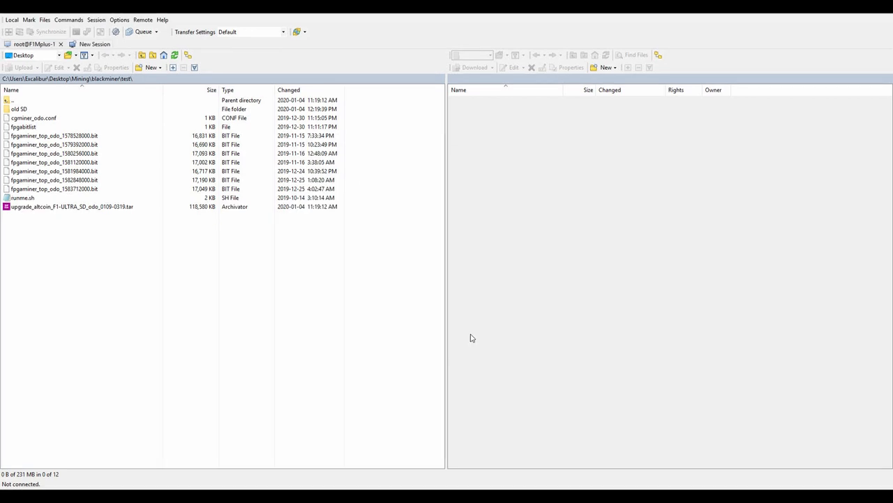
{"action": "mouse_move", "coordinate": [438, 300]}
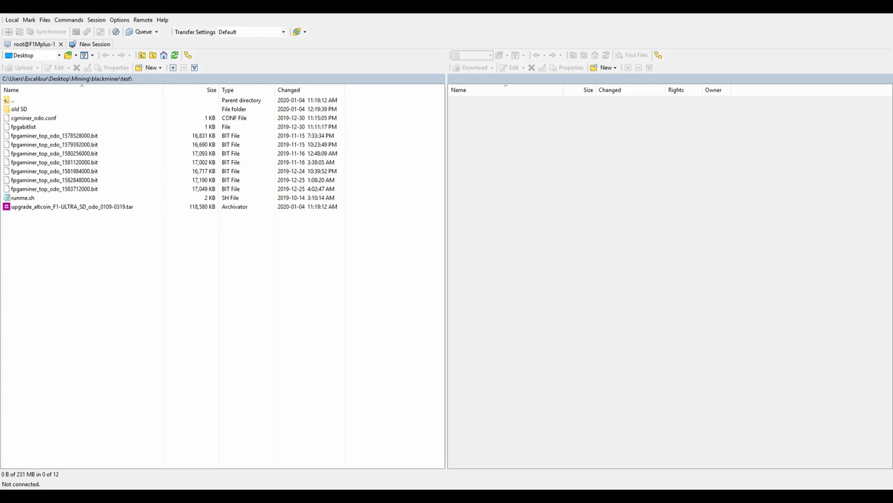
{"action": "mouse_move", "coordinate": [425, 291]}
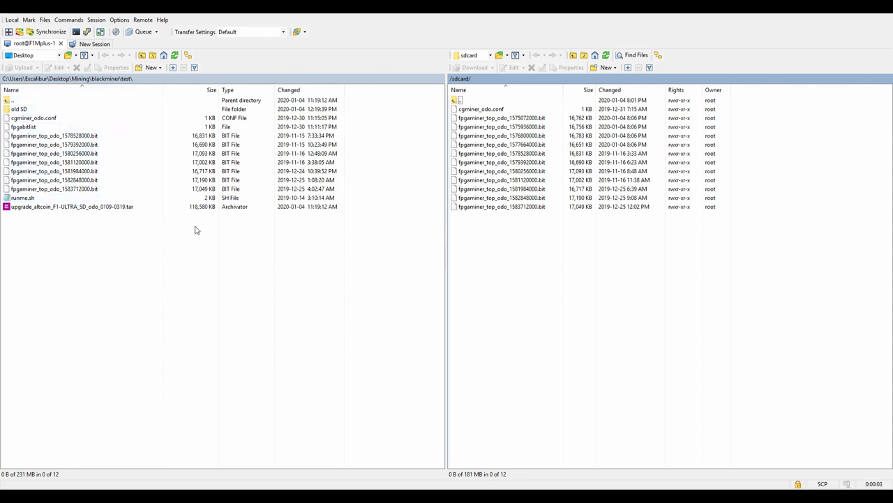
{"action": "mouse_move", "coordinate": [475, 287]}
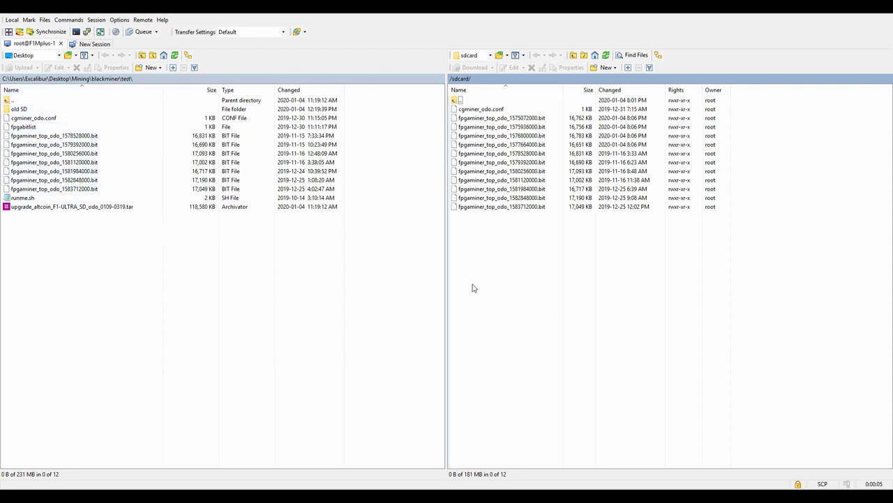
{"action": "left_click", "coordinate": [501, 188]}
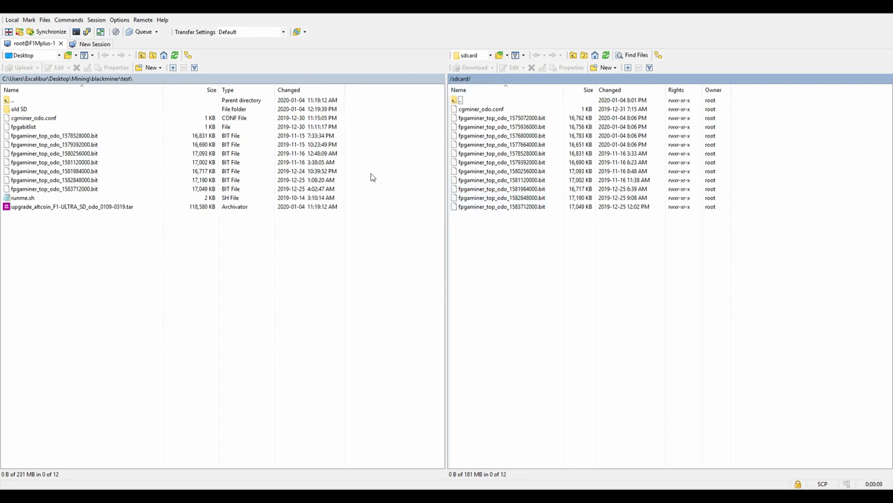
{"action": "left_click", "coordinate": [53, 136]}
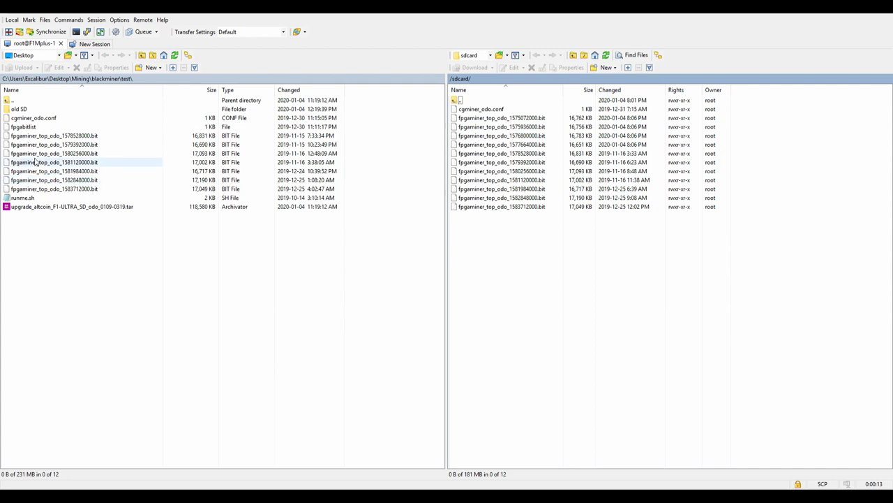
{"action": "left_click", "coordinate": [73, 207]}
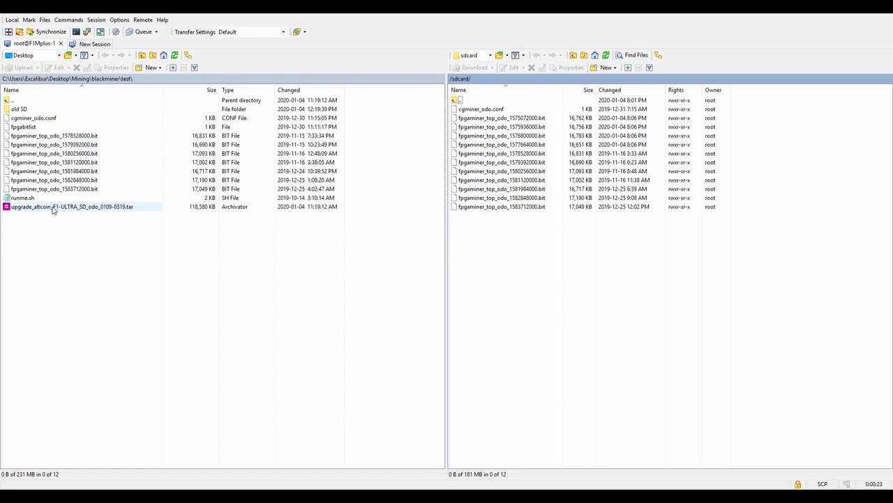
{"action": "mouse_move", "coordinate": [74, 211]}
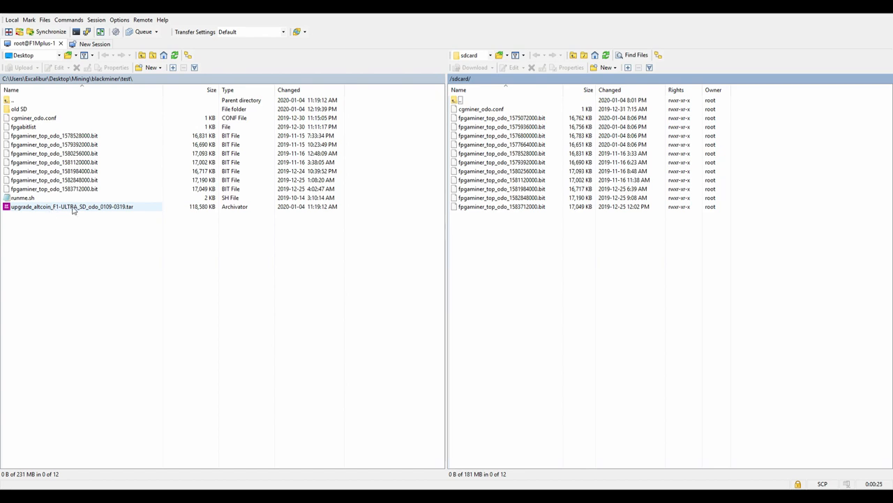
{"action": "left_click", "coordinate": [22, 125]}
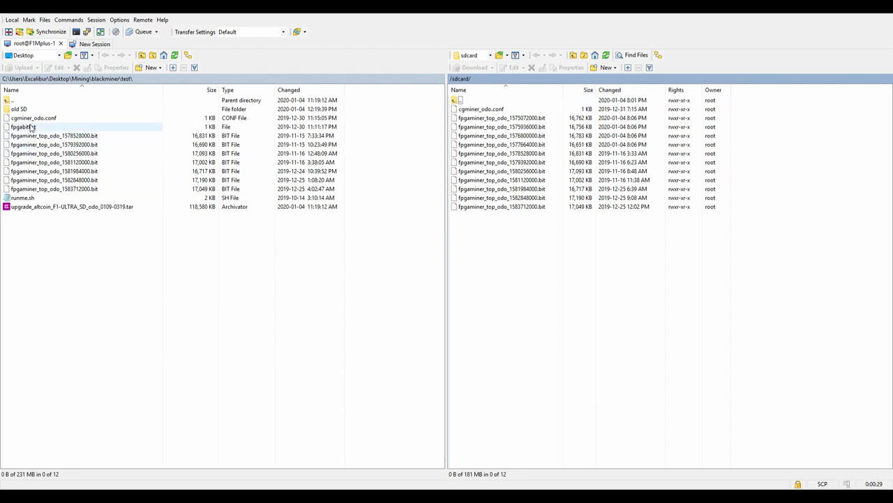
{"action": "left_click", "coordinate": [22, 199]}
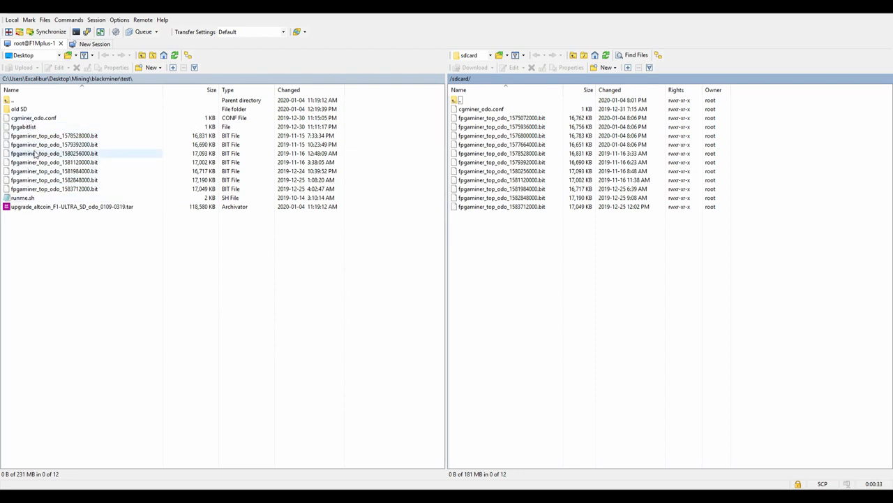
Step: Browse into the local old SD folder and look at the bitstream files it holds
{"action": "left_click", "coordinate": [22, 126]}
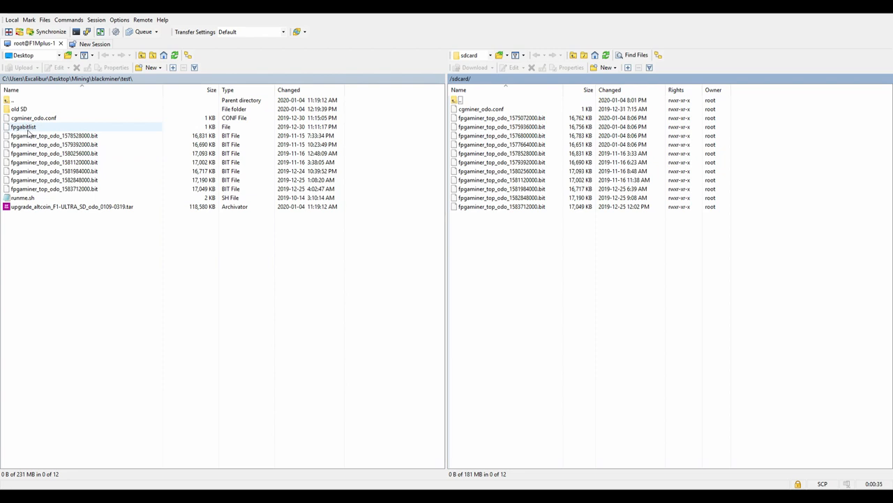
{"action": "mouse_move", "coordinate": [31, 134]}
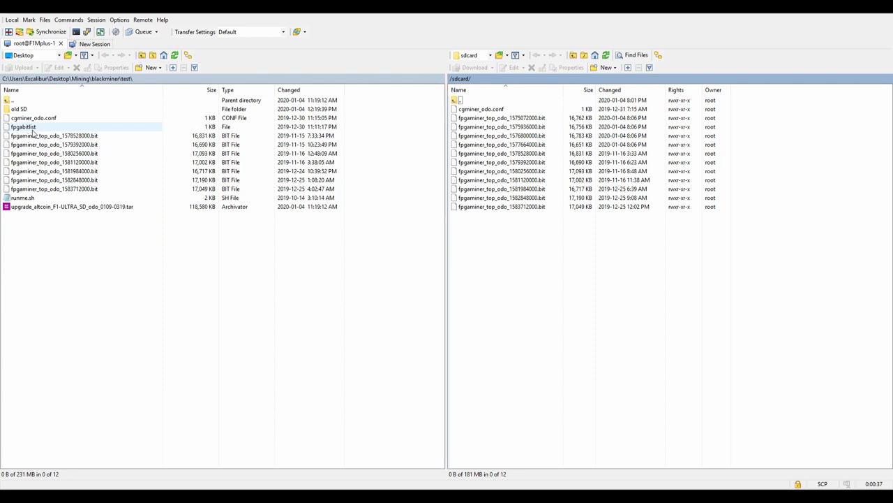
{"action": "left_click", "coordinate": [18, 109]}
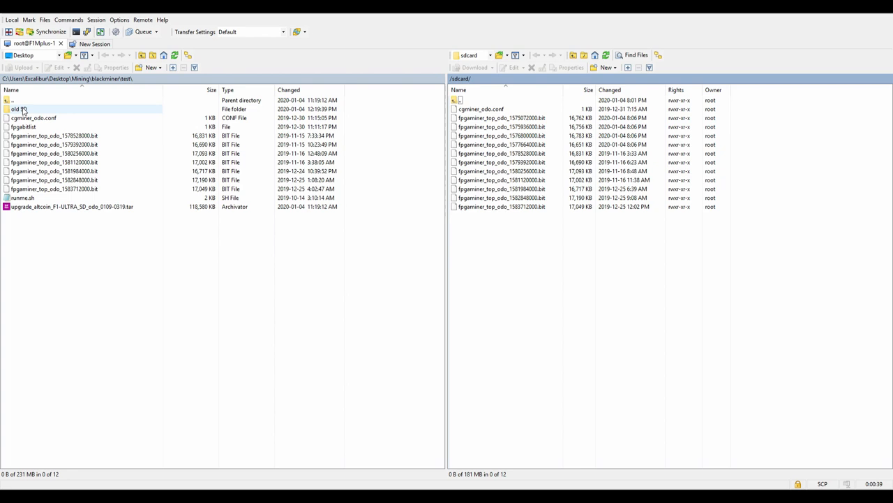
{"action": "double_click", "coordinate": [17, 109]}
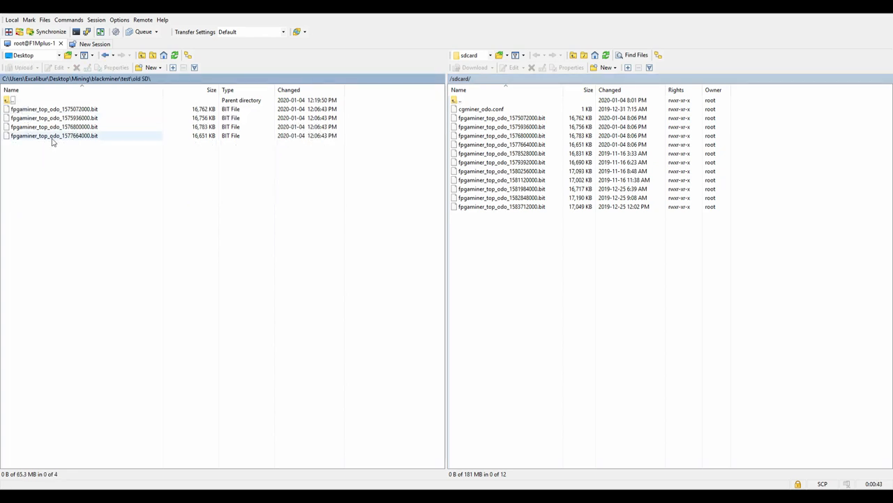
{"action": "left_click", "coordinate": [12, 101]}
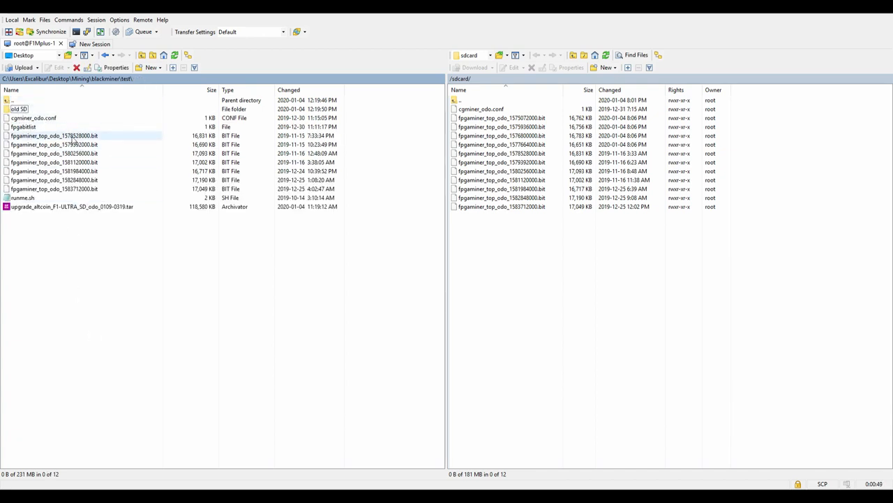
{"action": "left_click", "coordinate": [22, 198]}
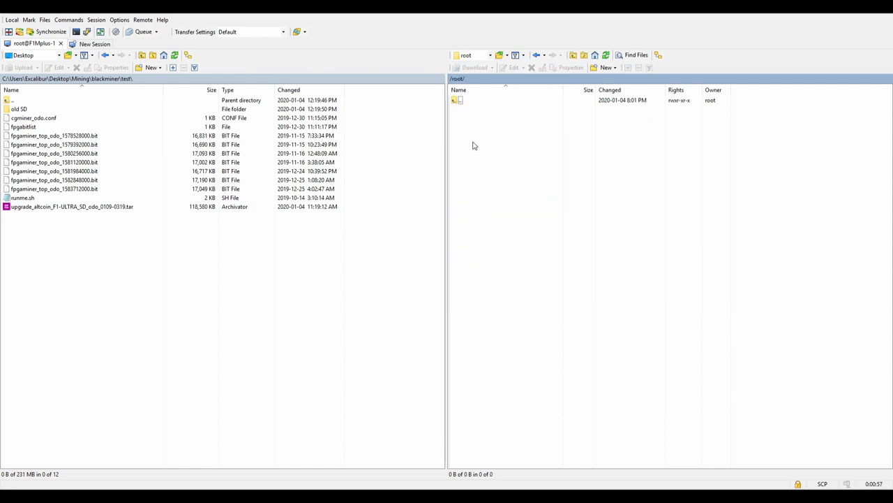
{"action": "mouse_move", "coordinate": [556, 119]}
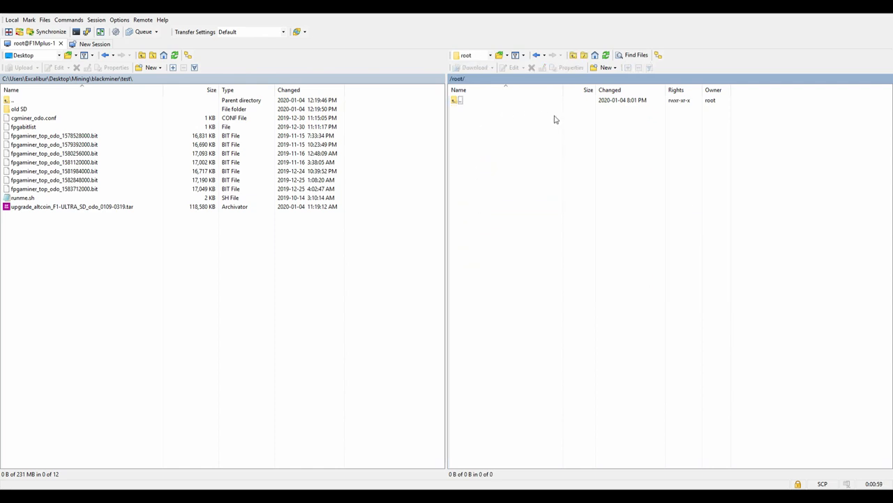
Step: Inspect the miner's /fpgabit folder with its ckb bitstream and cgminer config, then go back to /
{"action": "double_click", "coordinate": [459, 100]}
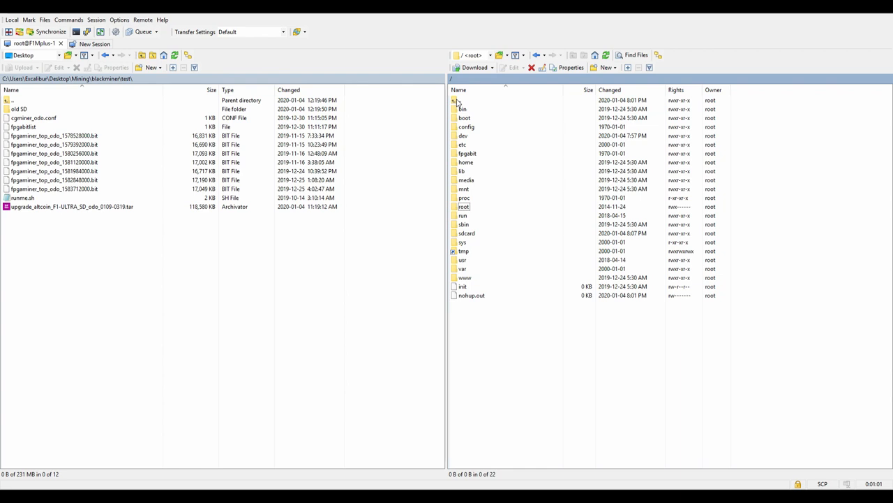
{"action": "mouse_move", "coordinate": [486, 221]}
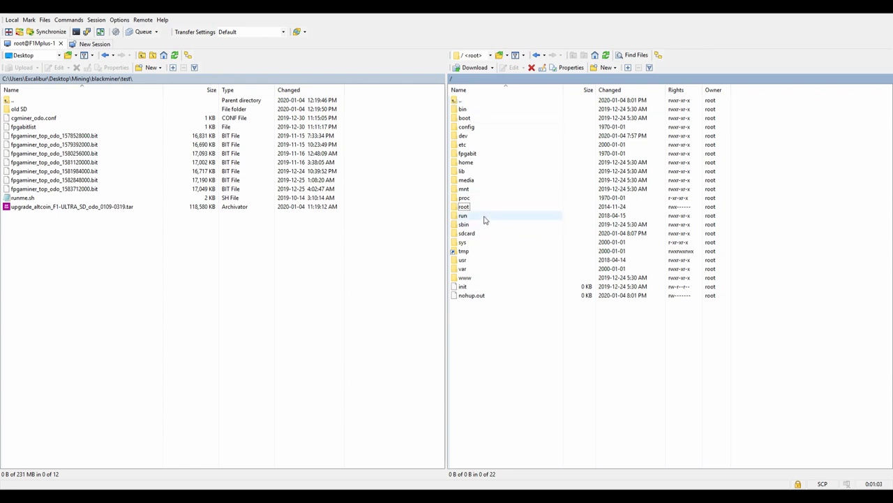
{"action": "mouse_move", "coordinate": [473, 233]}
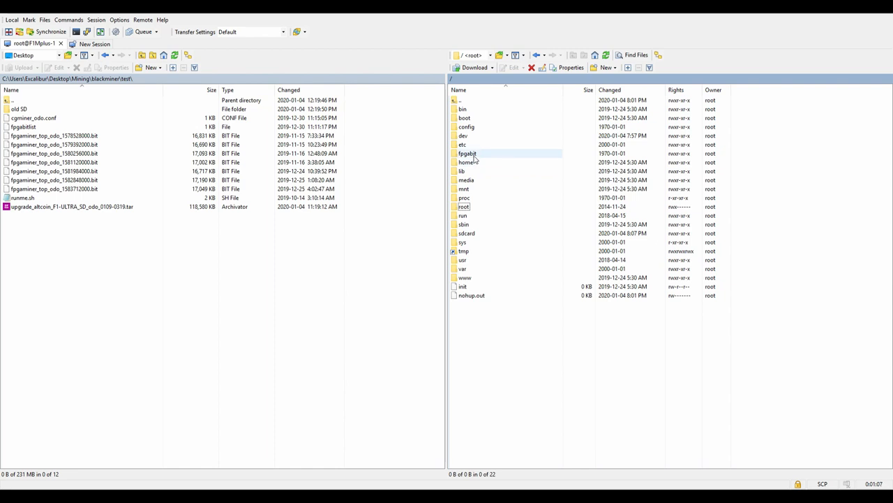
{"action": "double_click", "coordinate": [468, 154]}
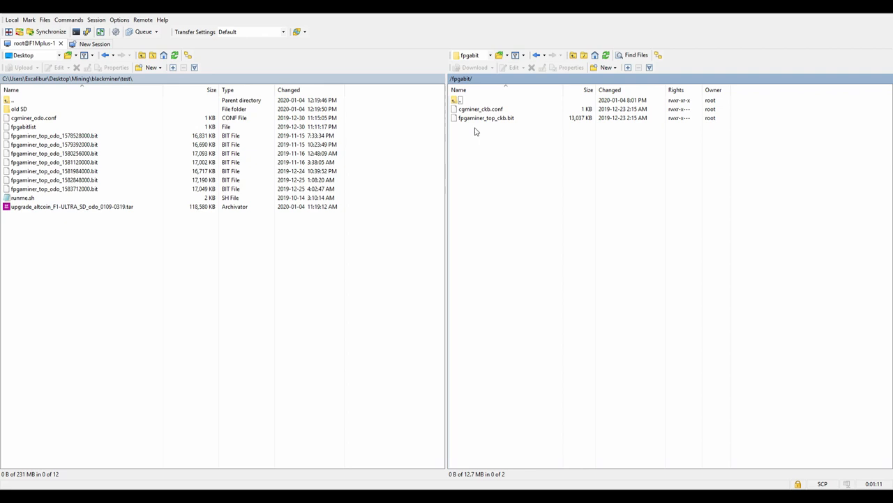
{"action": "left_click", "coordinate": [485, 118]}
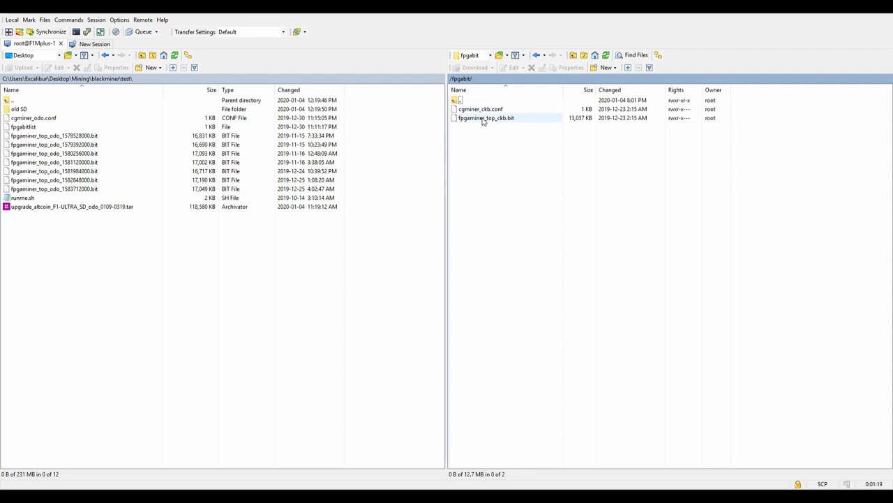
{"action": "mouse_move", "coordinate": [494, 123]}
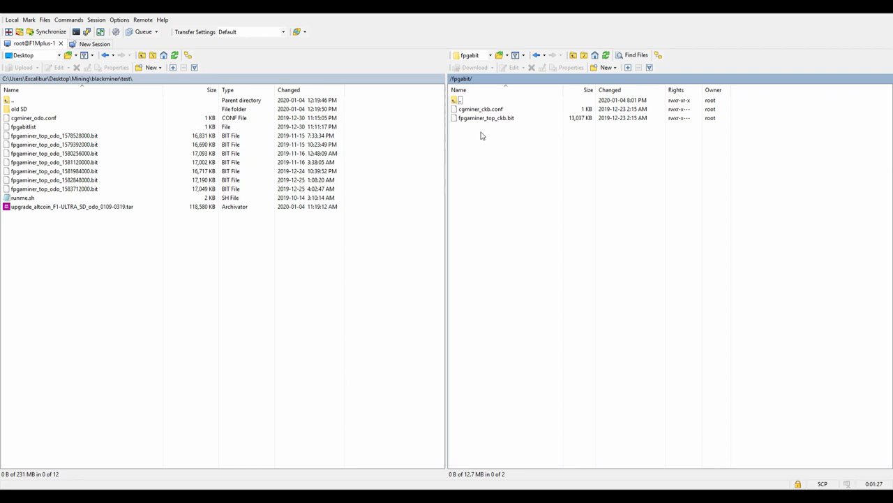
{"action": "left_click", "coordinate": [459, 89]}
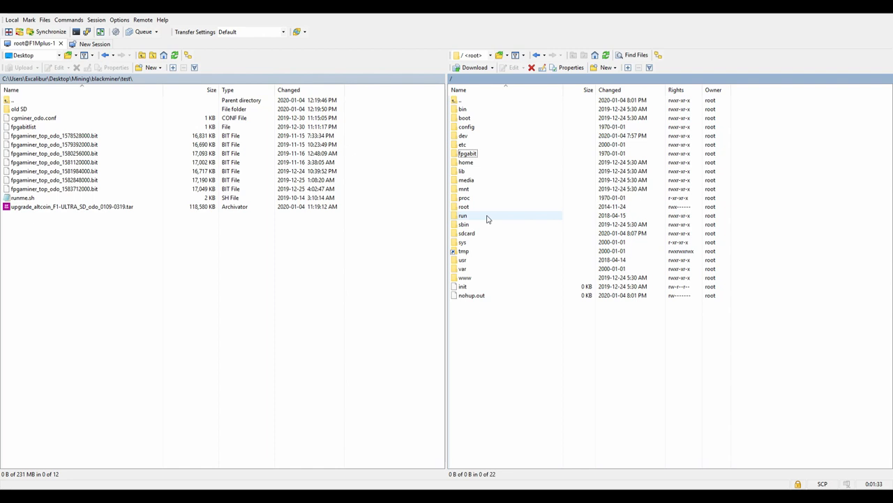
{"action": "mouse_move", "coordinate": [480, 233]}
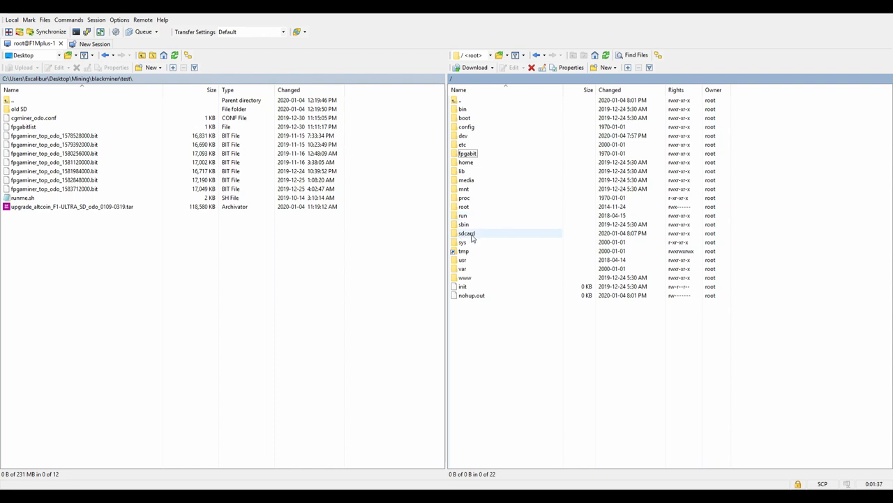
{"action": "double_click", "coordinate": [466, 233]}
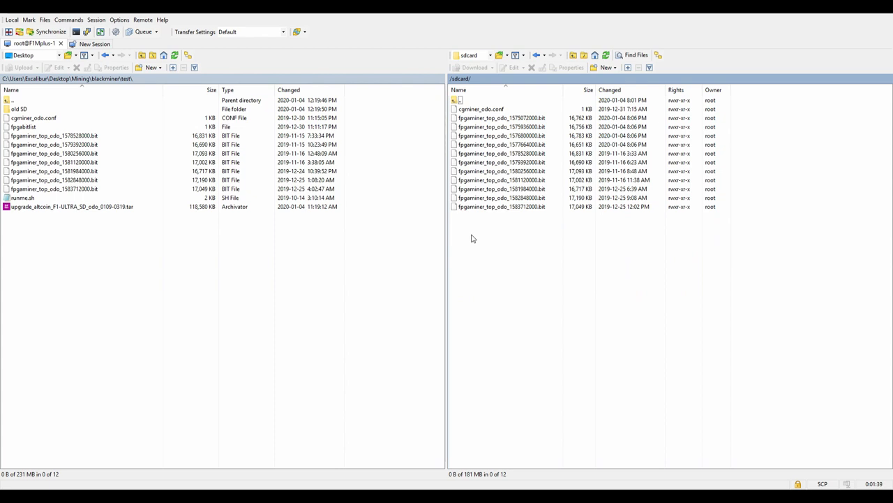
{"action": "left_click", "coordinate": [33, 117]}
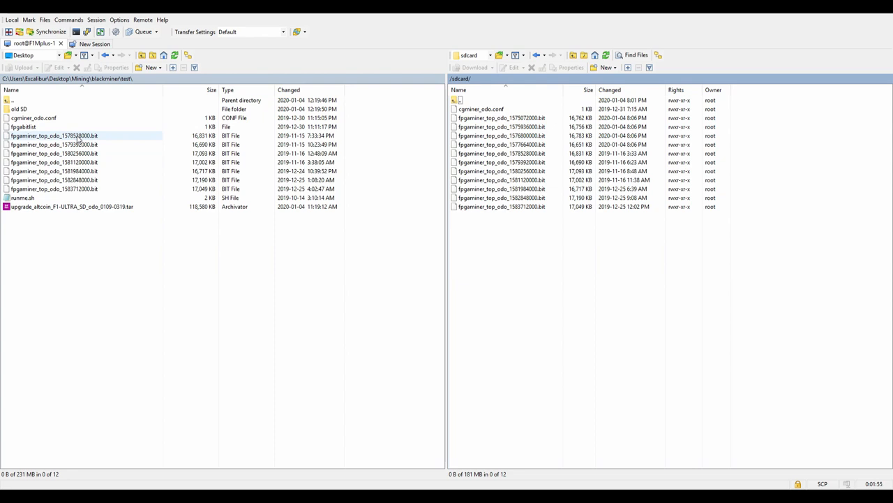
{"action": "left_click", "coordinate": [70, 206]}
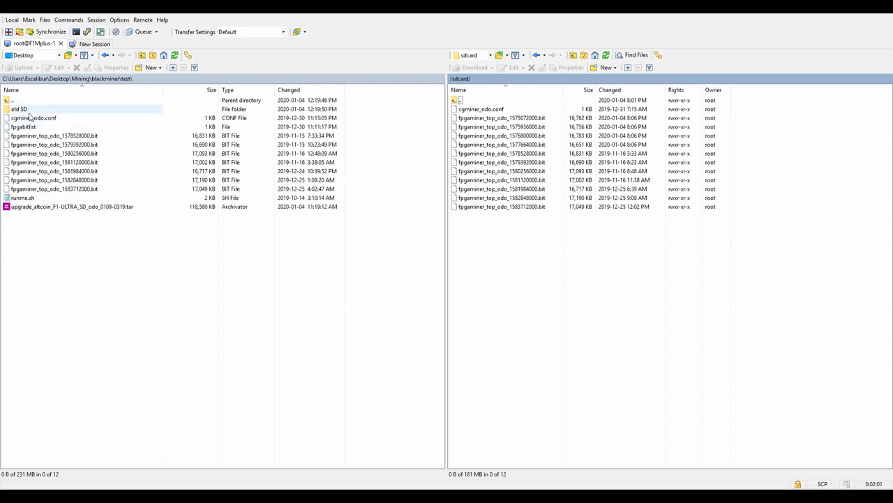
{"action": "double_click", "coordinate": [19, 109]}
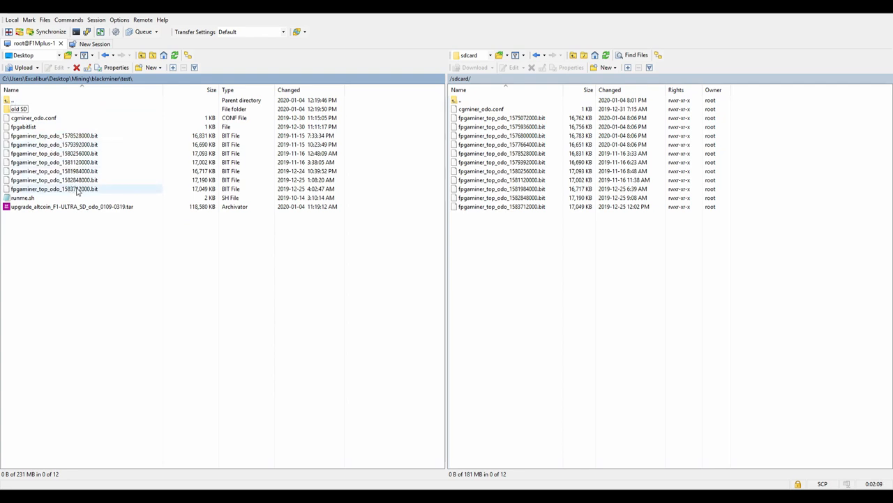
{"action": "left_click", "coordinate": [54, 170]}
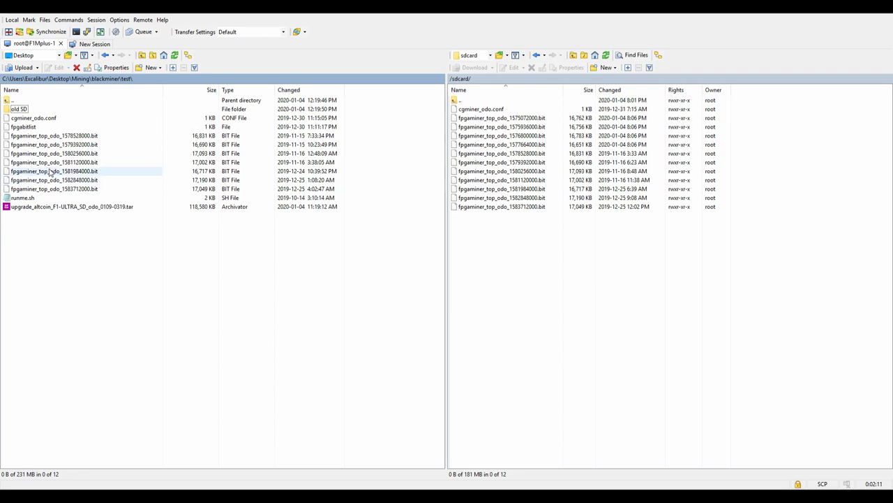
{"action": "left_click", "coordinate": [55, 170]}
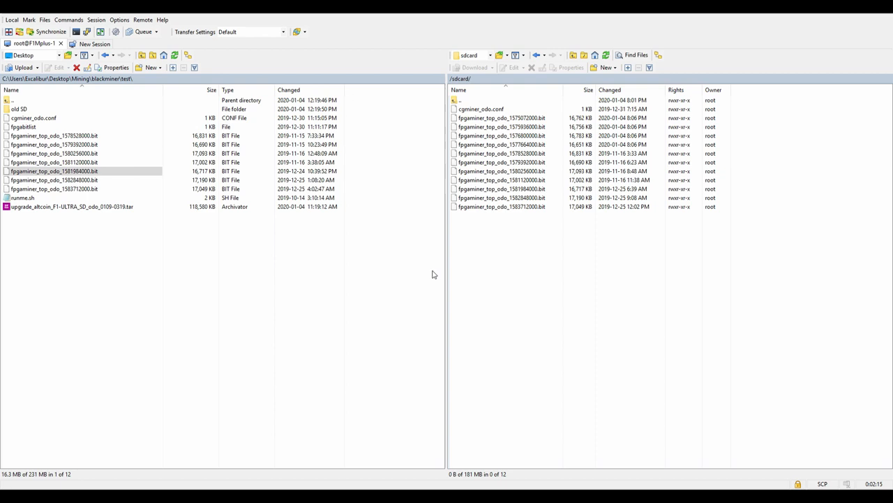
{"action": "mouse_move", "coordinate": [412, 287]}
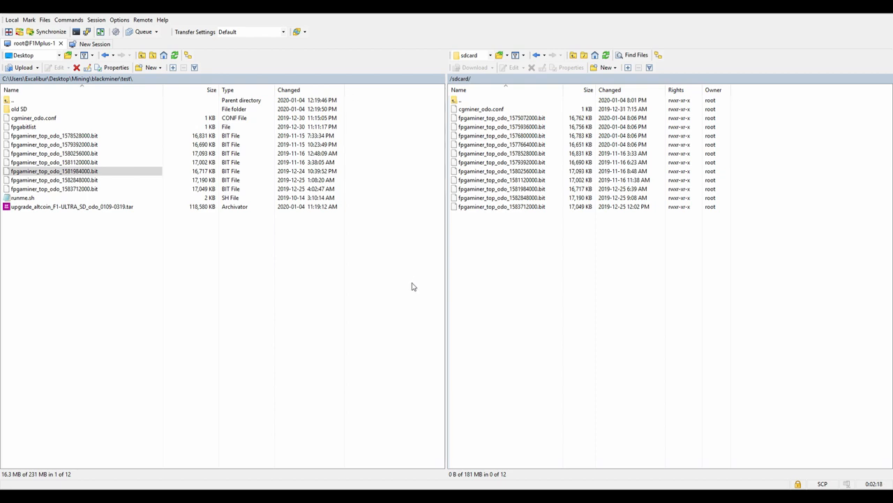
{"action": "mouse_move", "coordinate": [360, 335]}
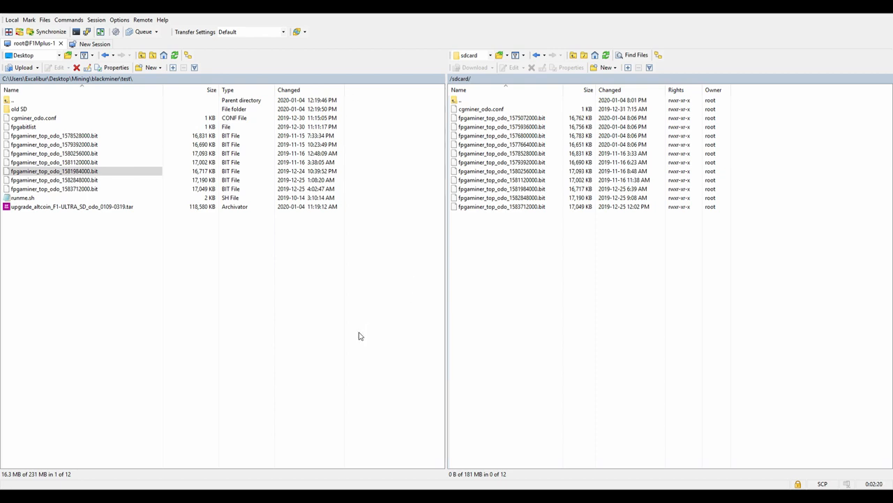
{"action": "mouse_move", "coordinate": [391, 304]}
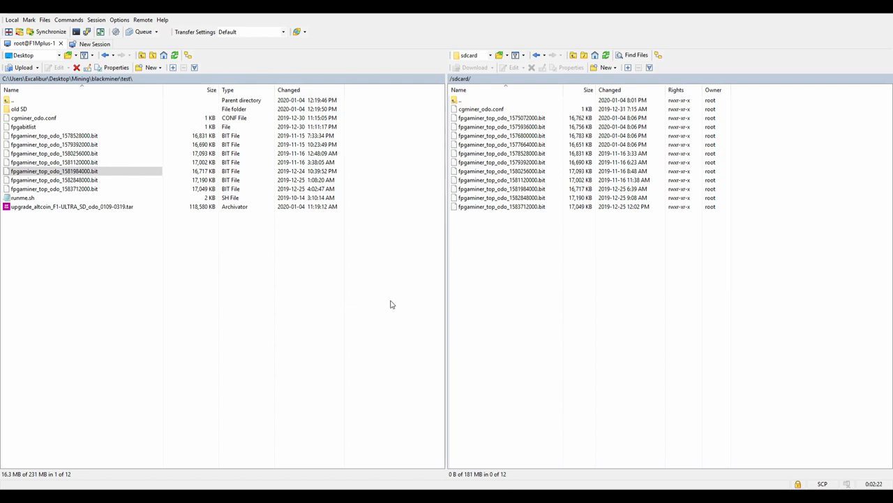
{"action": "mouse_move", "coordinate": [466, 60]}
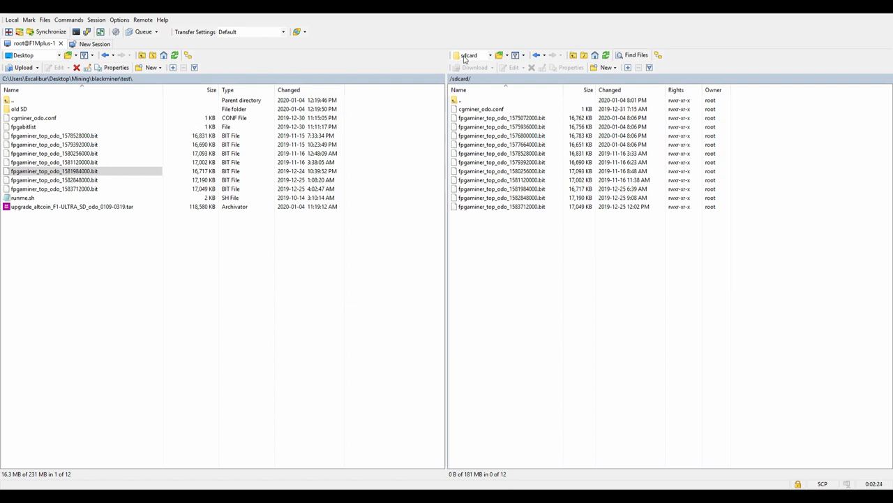
{"action": "mouse_move", "coordinate": [608, 257]}
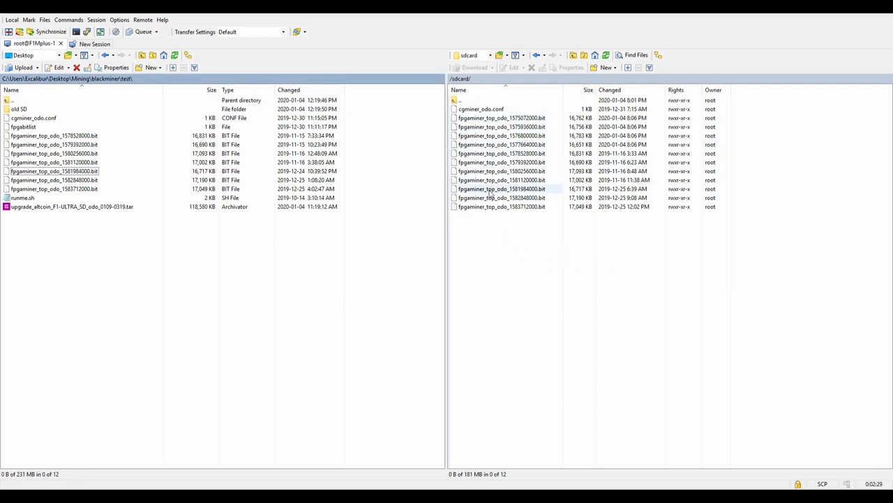
{"action": "left_click", "coordinate": [501, 206]}
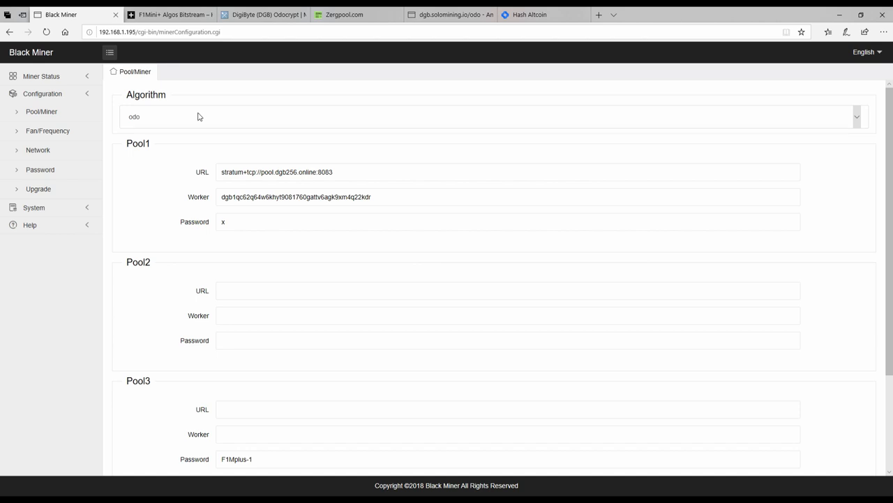
{"action": "mouse_move", "coordinate": [199, 120]}
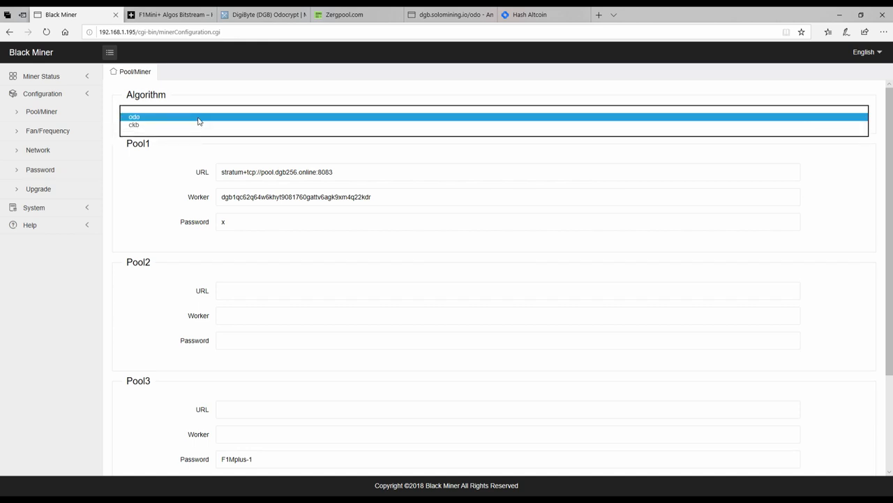
{"action": "mouse_move", "coordinate": [182, 124]}
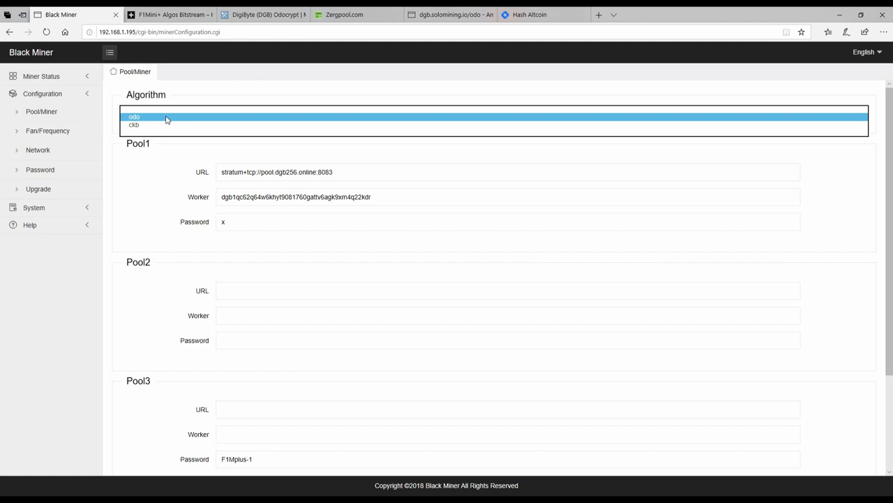
Step: Keep odo as the Pool/Miner algorithm and show the Miner Status hashing summary
{"action": "left_click", "coordinate": [134, 117]}
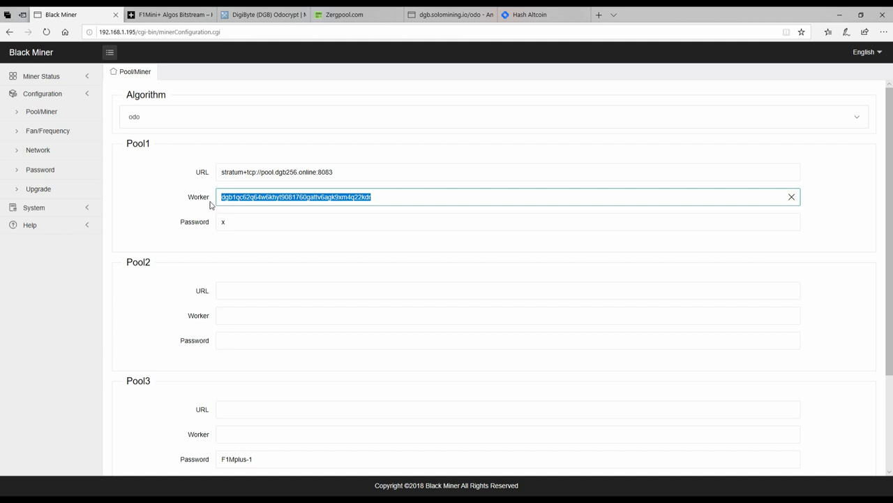
{"action": "mouse_move", "coordinate": [371, 212]}
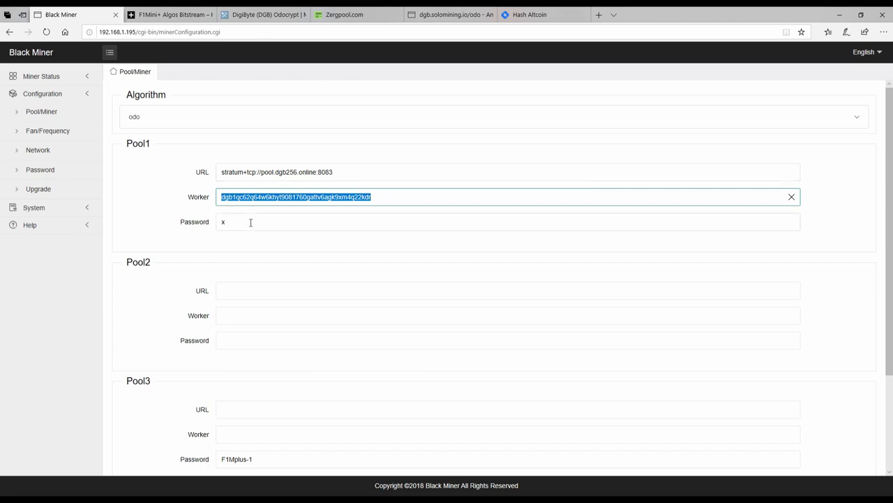
{"action": "mouse_move", "coordinate": [109, 145]}
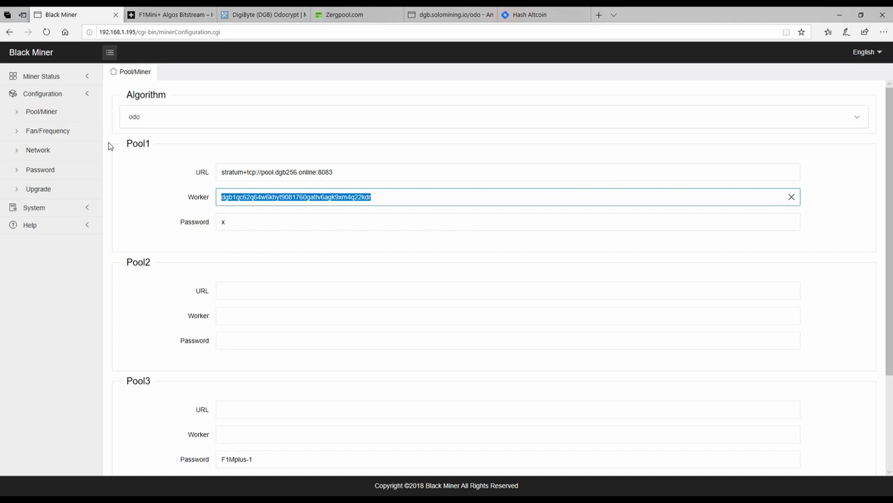
{"action": "left_click", "coordinate": [42, 75]}
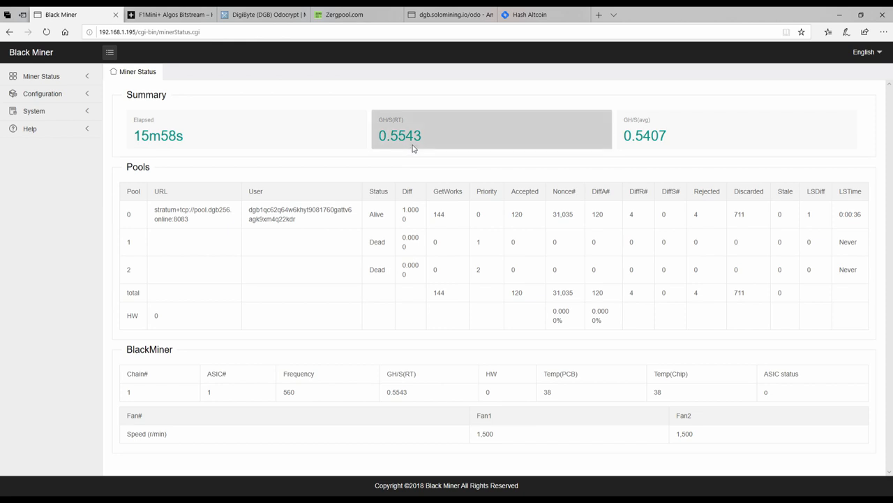
{"action": "mouse_move", "coordinate": [407, 175]}
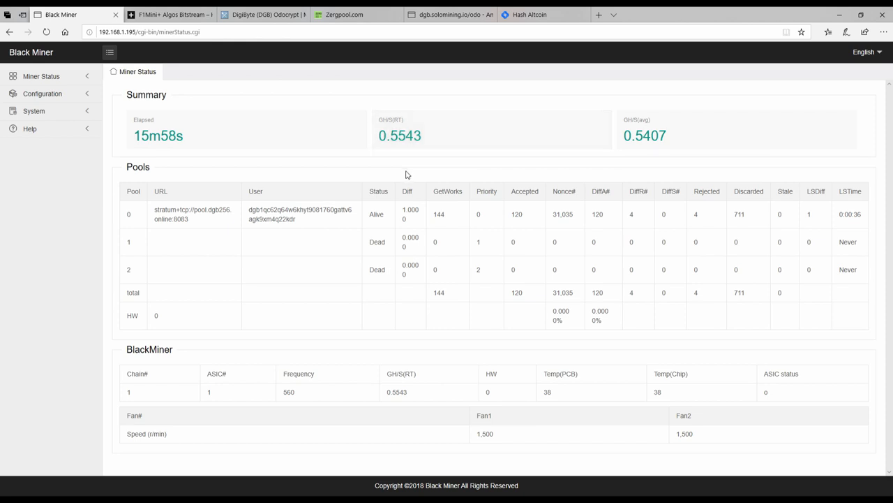
{"action": "mouse_move", "coordinate": [407, 156]}
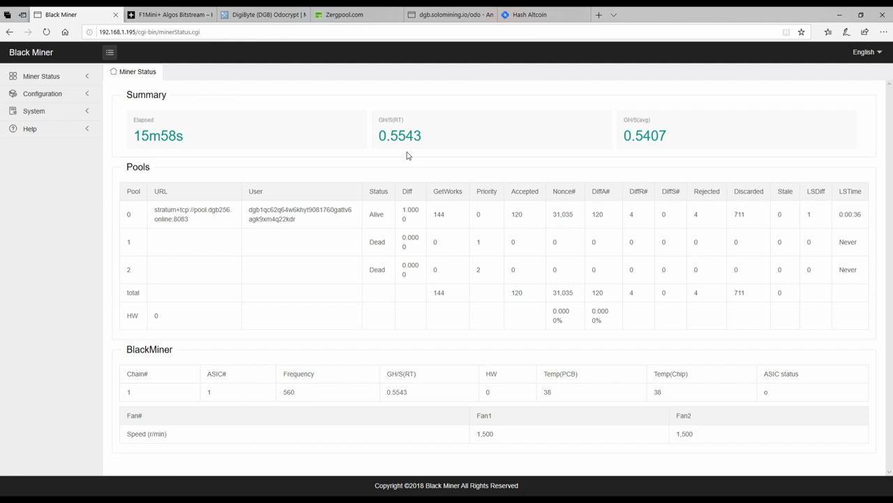
{"action": "mouse_move", "coordinate": [509, 358]}
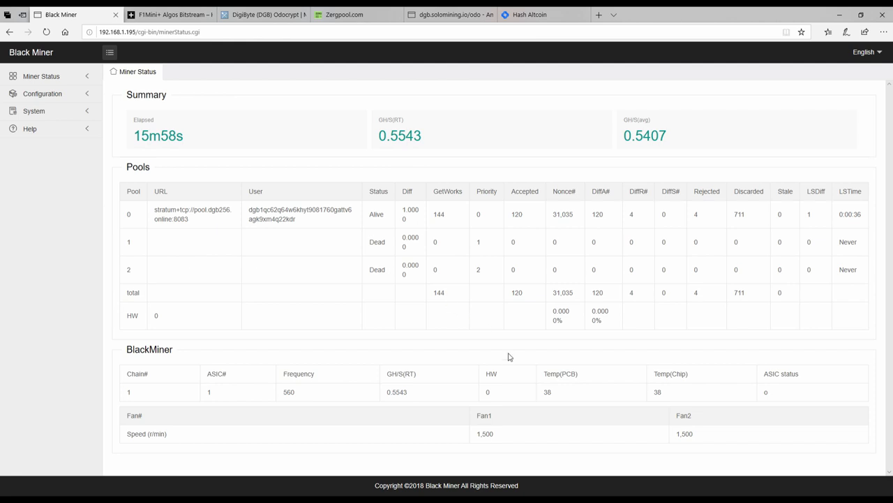
{"action": "mouse_move", "coordinate": [316, 243]}
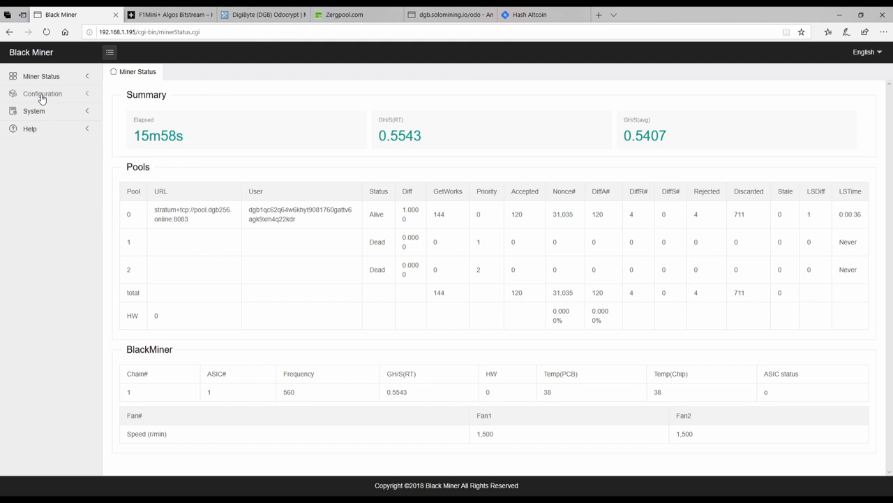
{"action": "mouse_move", "coordinate": [34, 112]}
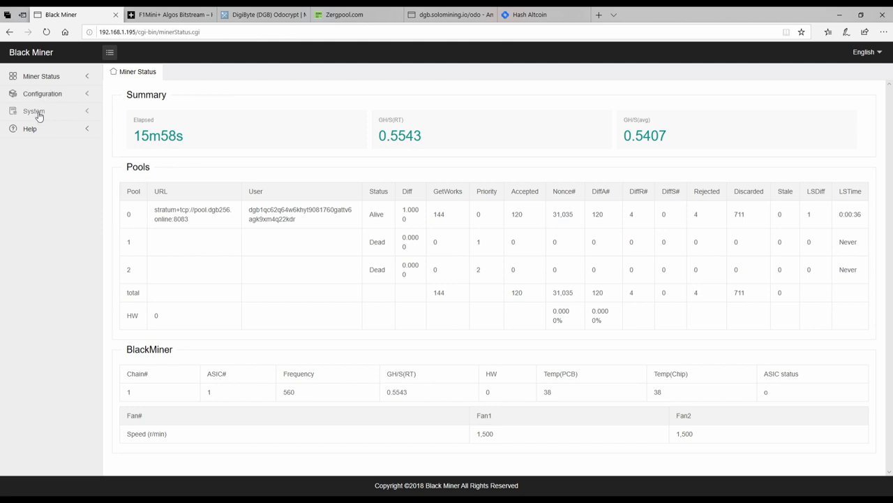
Step: Leave the Miner Status summary for the System Overview page
{"action": "left_click", "coordinate": [34, 111]}
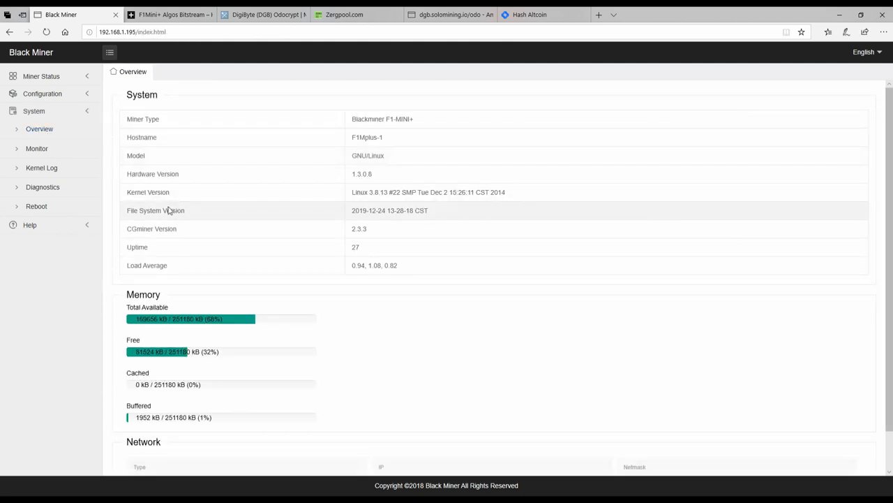
{"action": "mouse_move", "coordinate": [189, 184]}
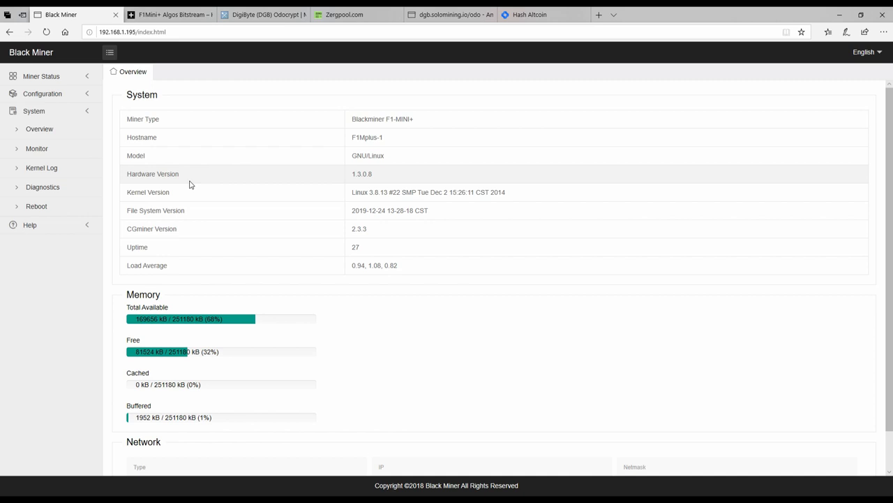
{"action": "mouse_move", "coordinate": [321, 222]}
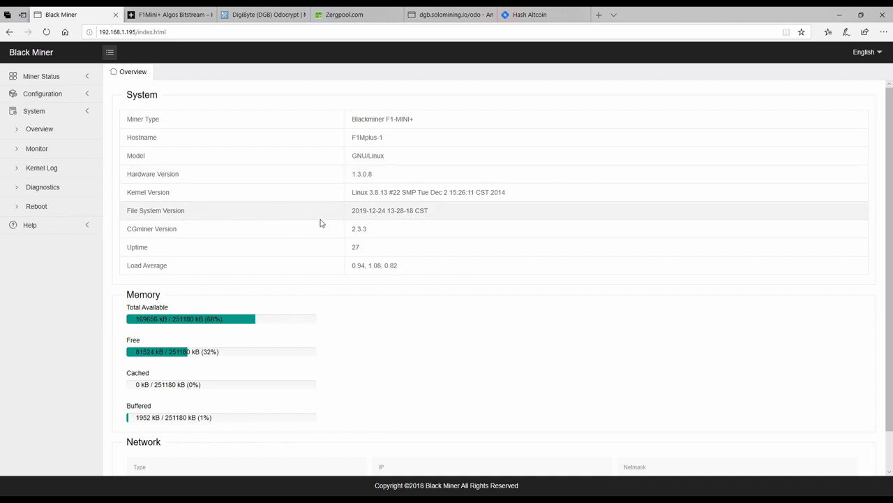
{"action": "mouse_move", "coordinate": [342, 239]}
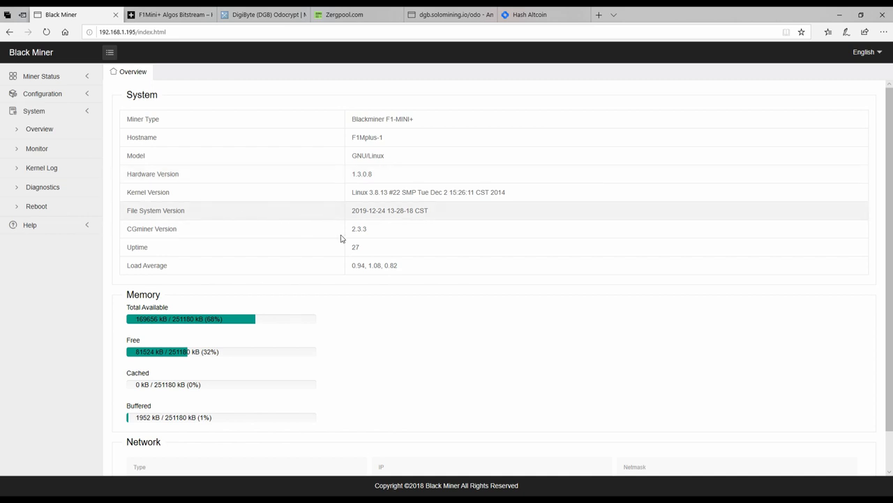
{"action": "mouse_move", "coordinate": [402, 205]}
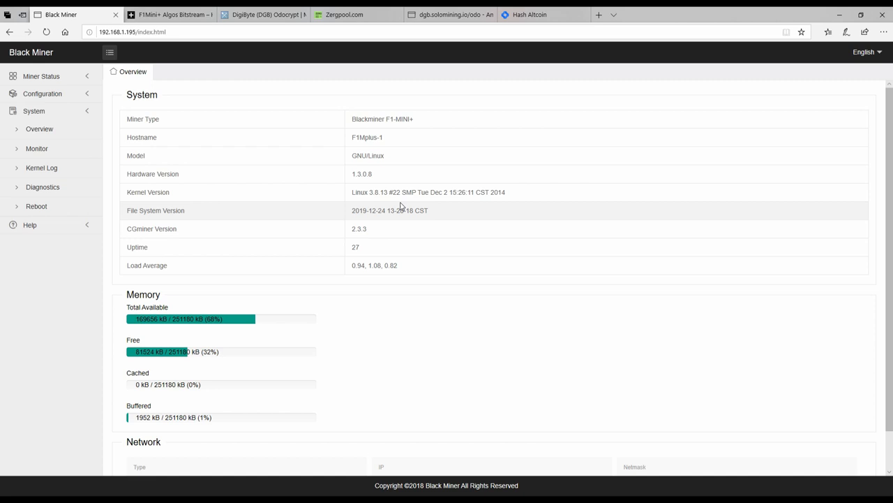
{"action": "mouse_move", "coordinate": [379, 171]}
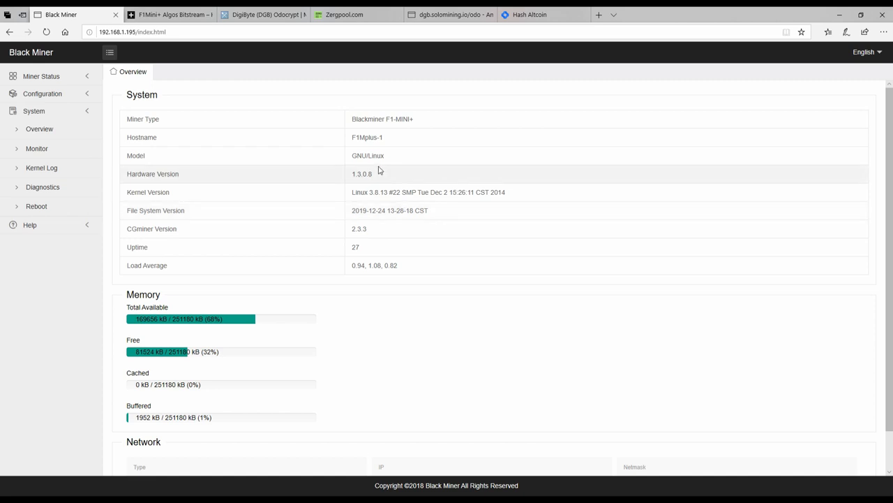
Step: Go to the System > Reboot page for restarting the device
{"action": "left_click", "coordinate": [36, 205]}
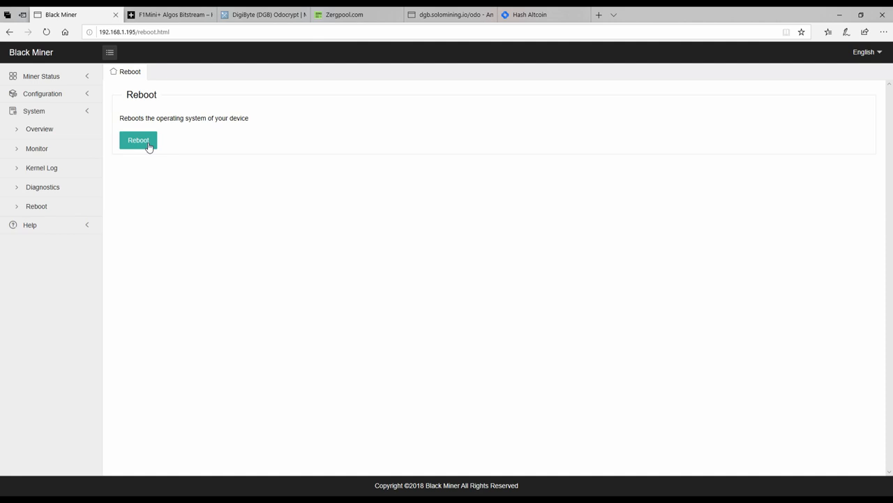
{"action": "mouse_move", "coordinate": [254, 254]}
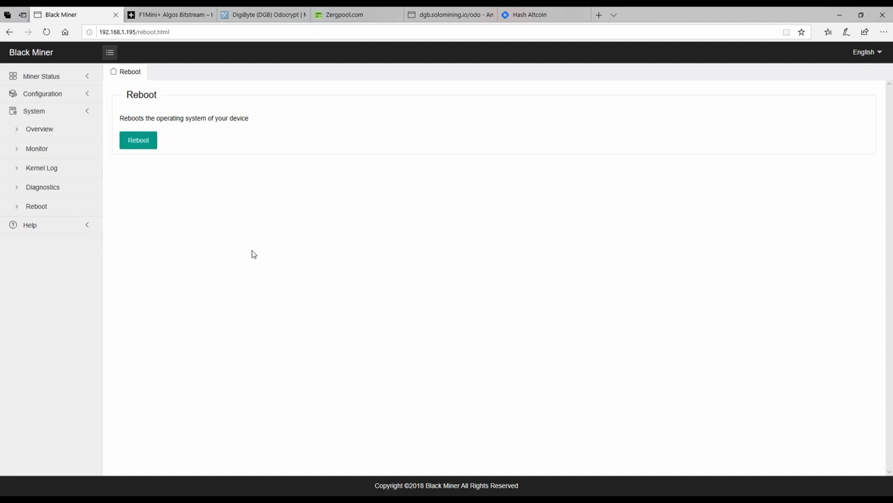